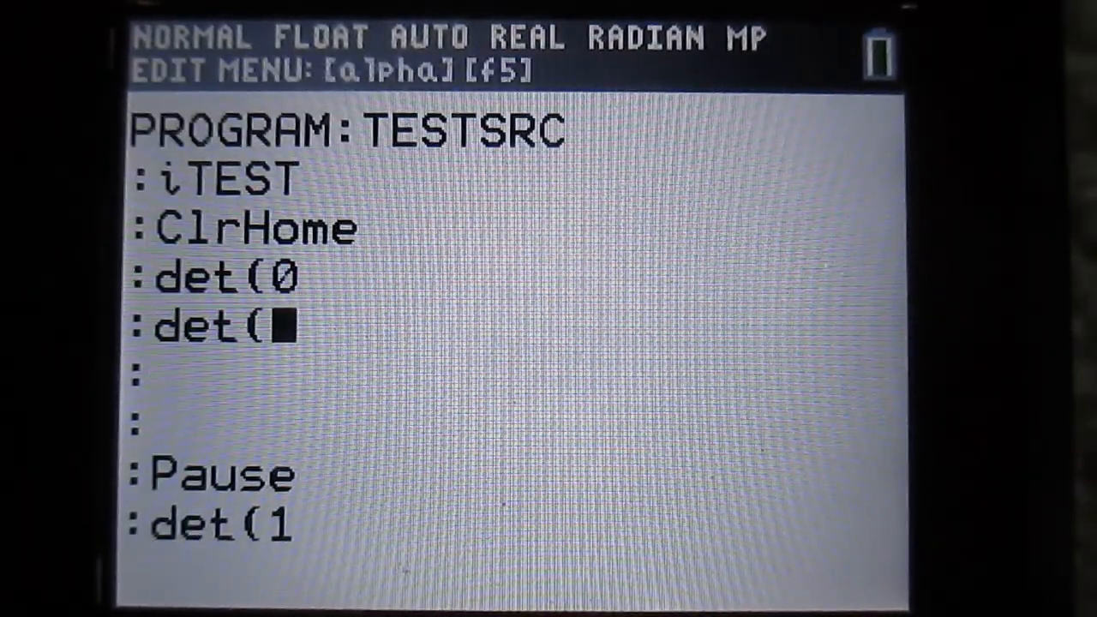
Fill in the line after det(0 so it reads det(5,224
type("5,")
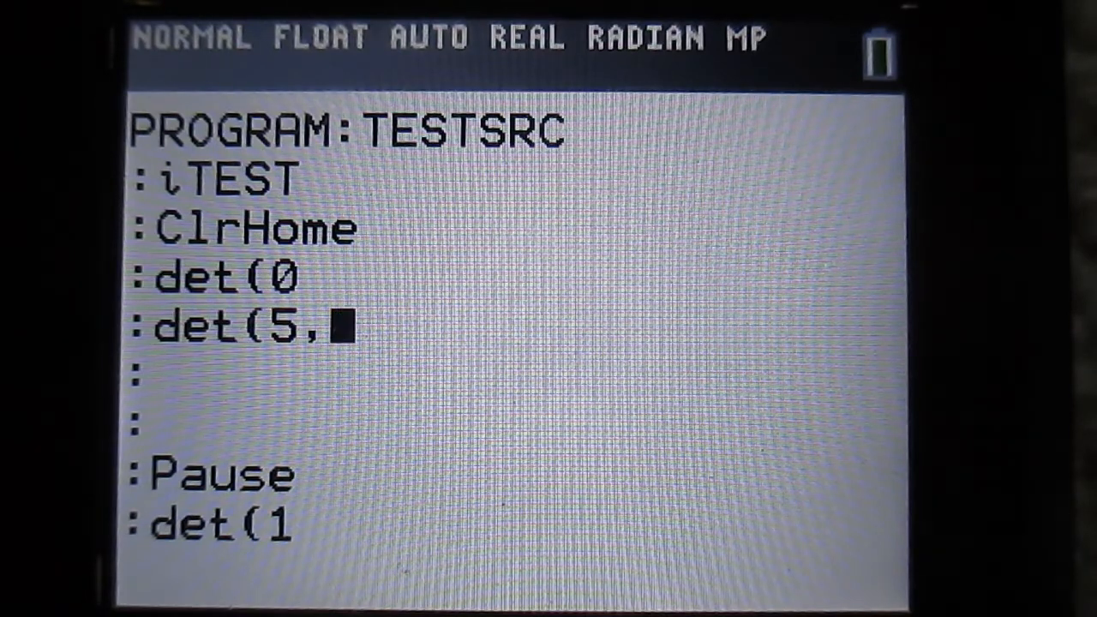
type("224")
left_click(515, 372)
type("det(")
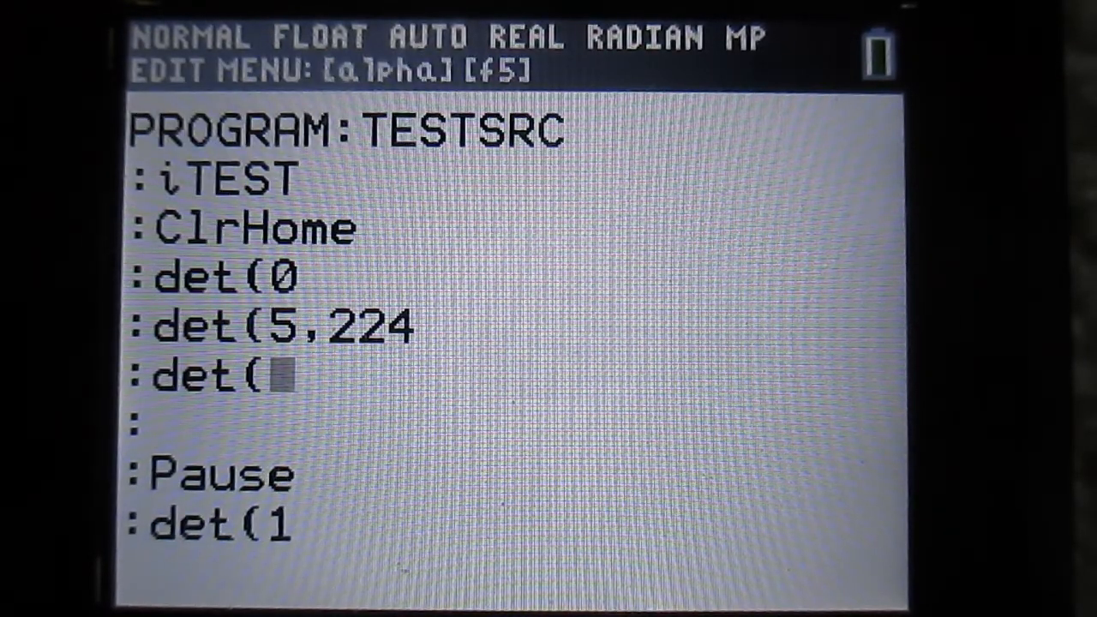
Begin the new rectangle call below det(5,224 as det(42, awaiting coordinates
type("4")
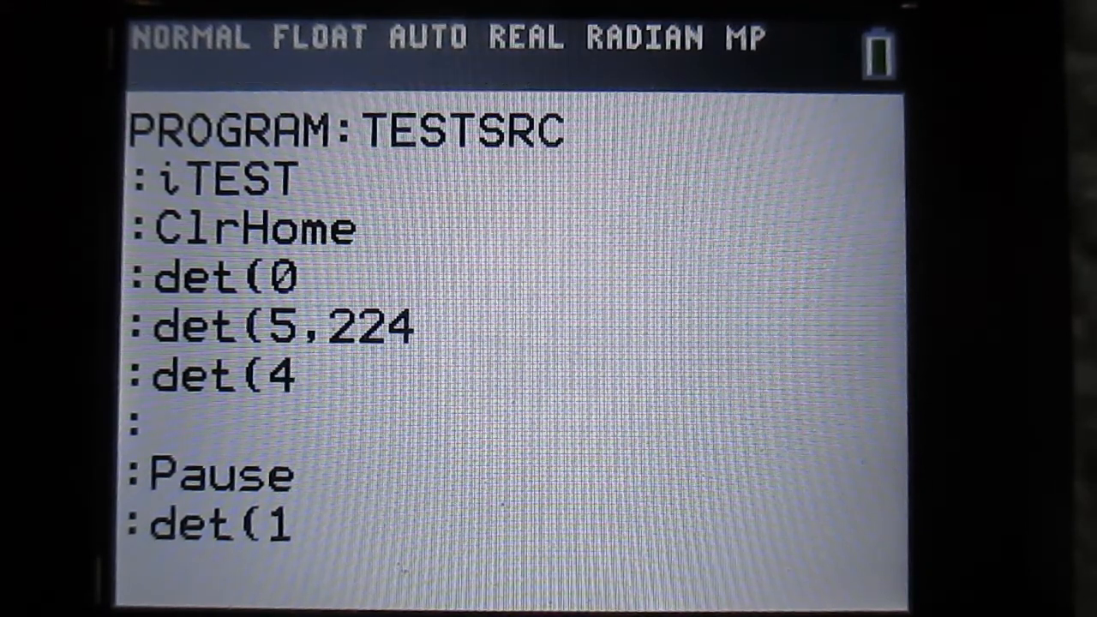
type("2")
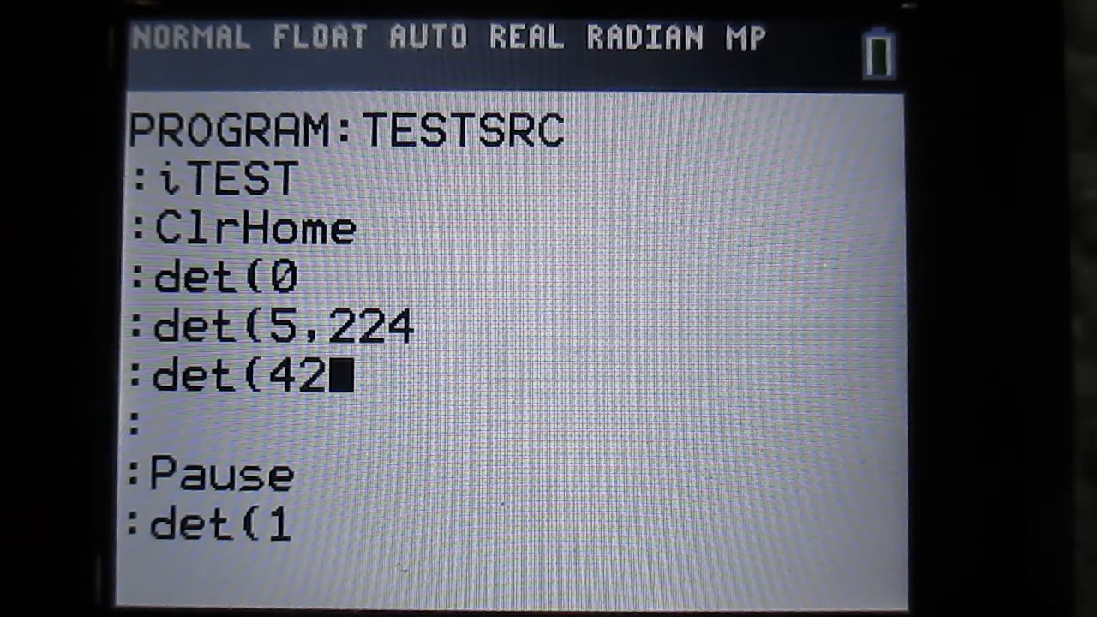
type(",")
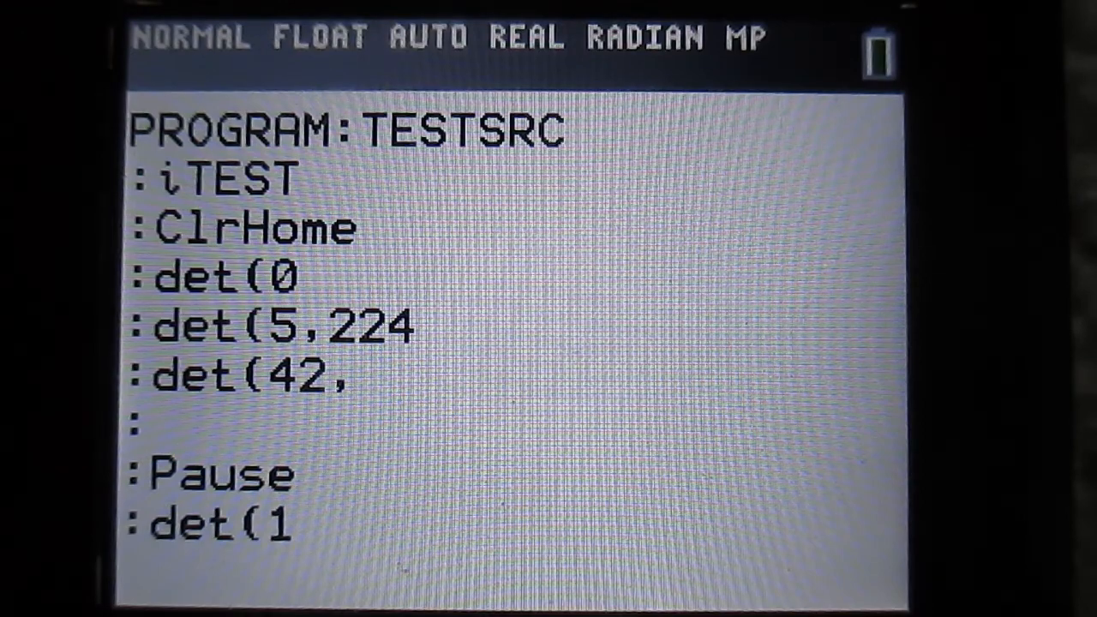
Give the rectangle call its arguments so it reads det(42,50,20,100,30
type("50,")
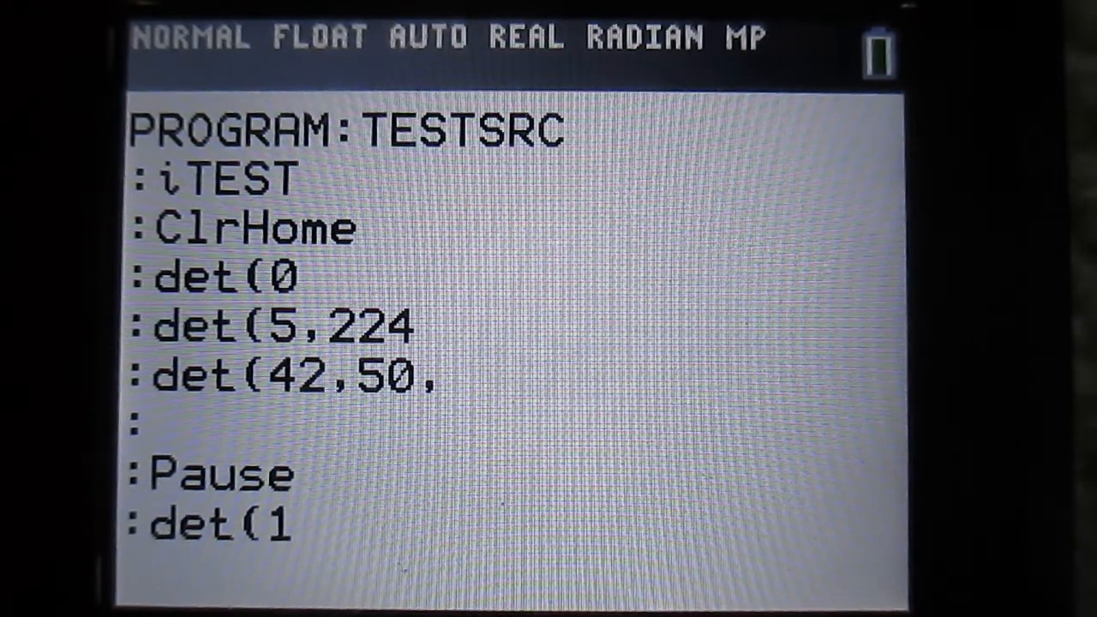
type("20,")
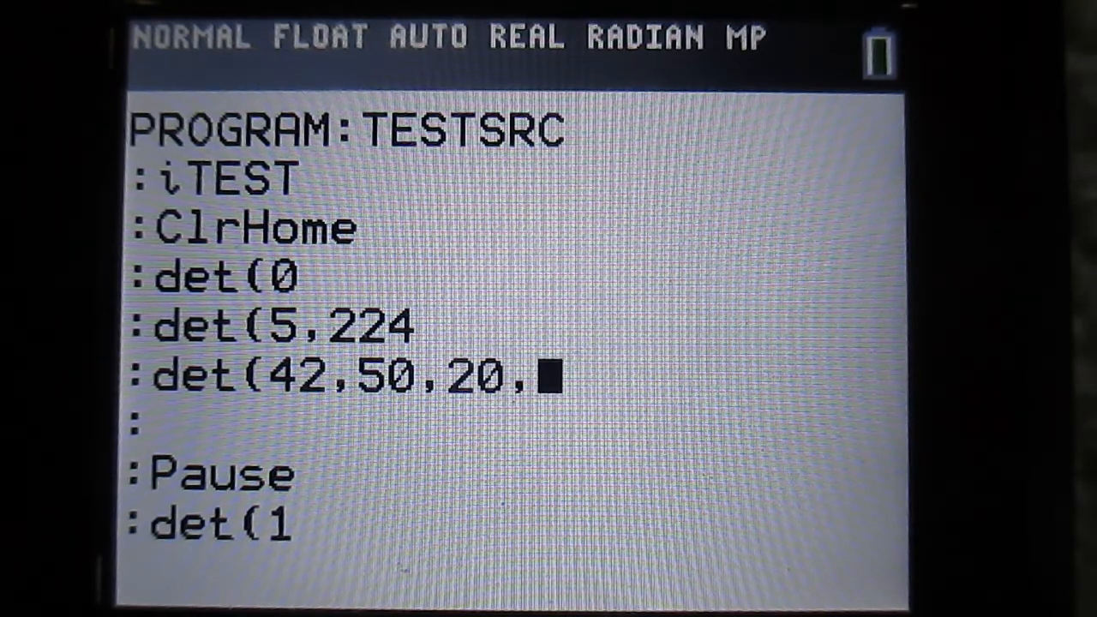
type("100")
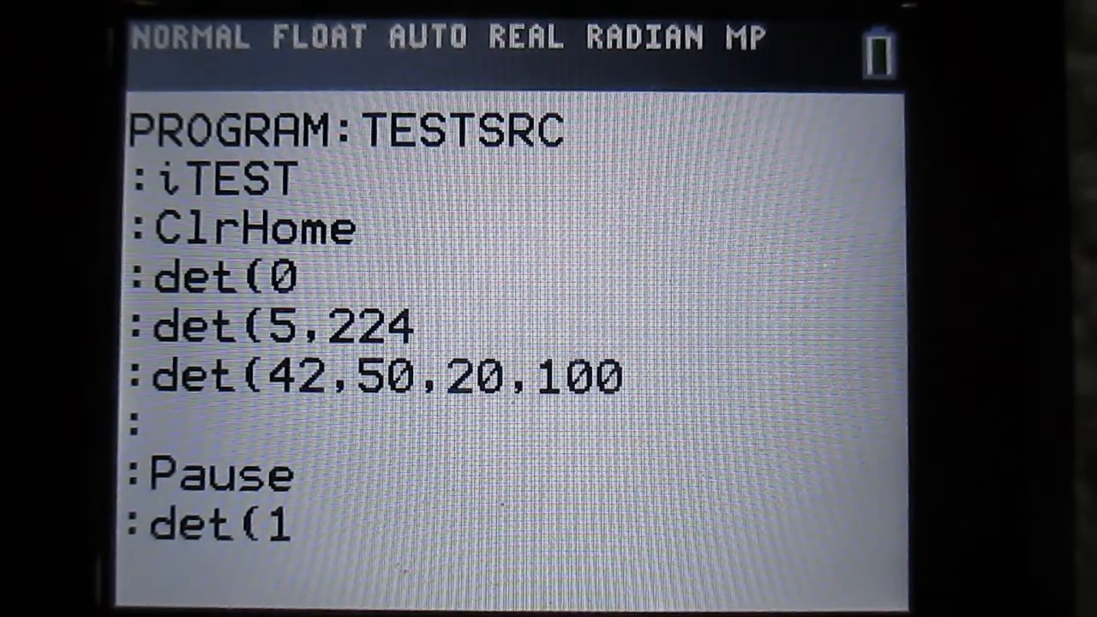
type(",")
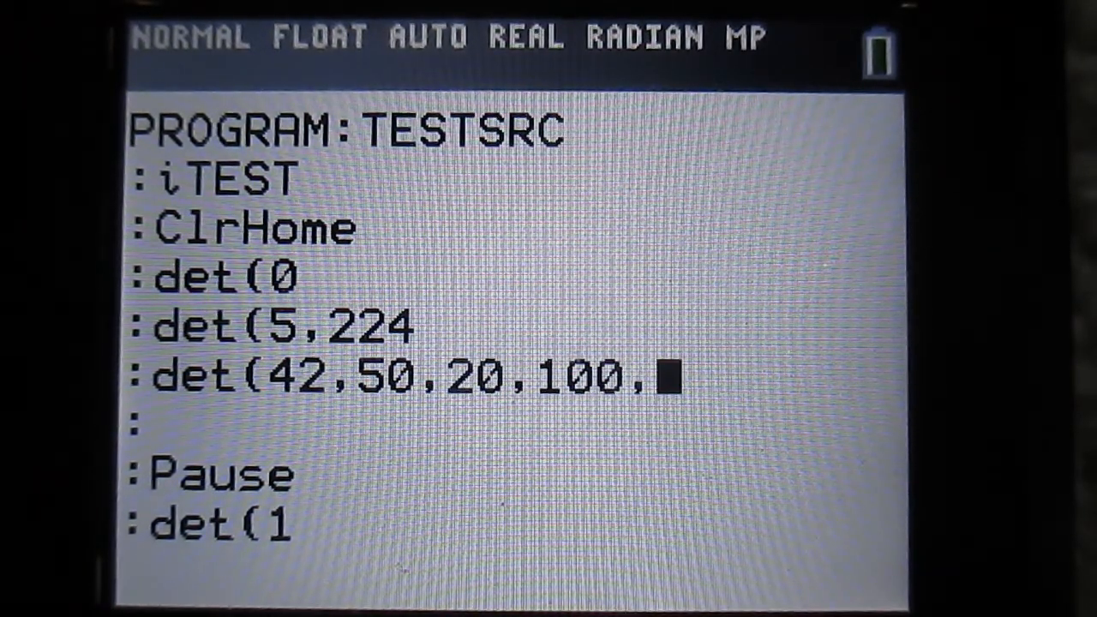
type("30")
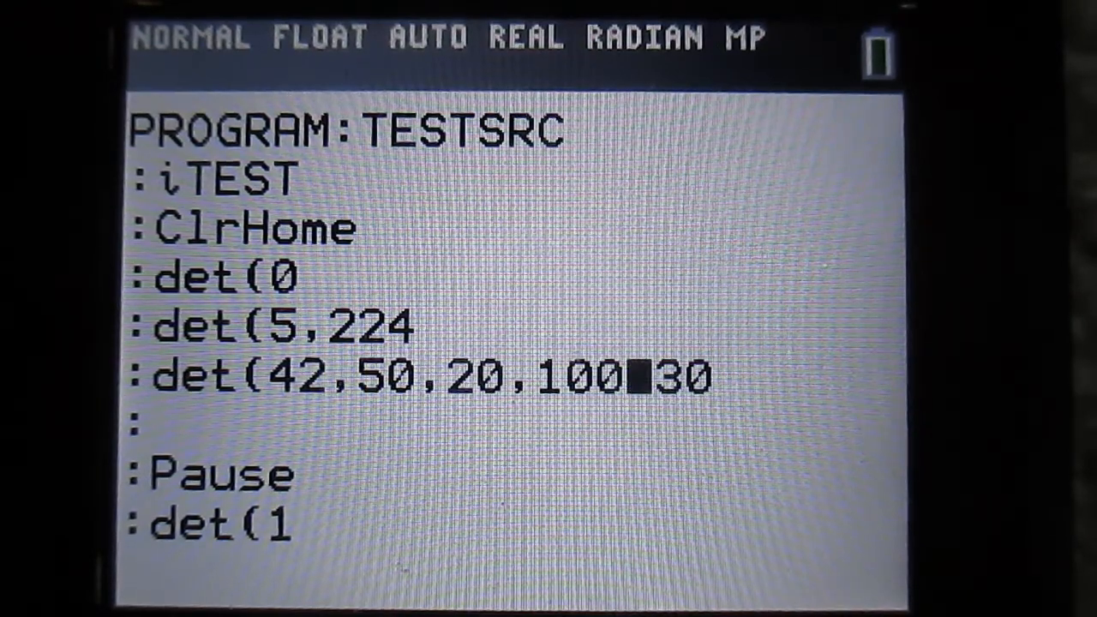
key("left")
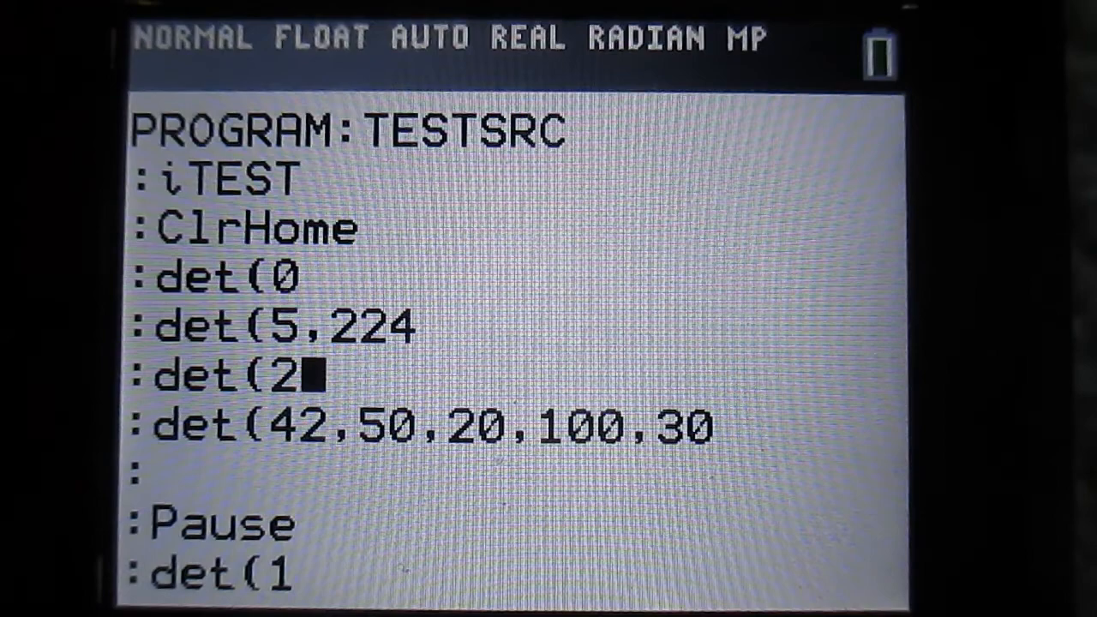
Insert a det(2,20 color line between det(5,224 and the det(42 rectangle call
type(",")
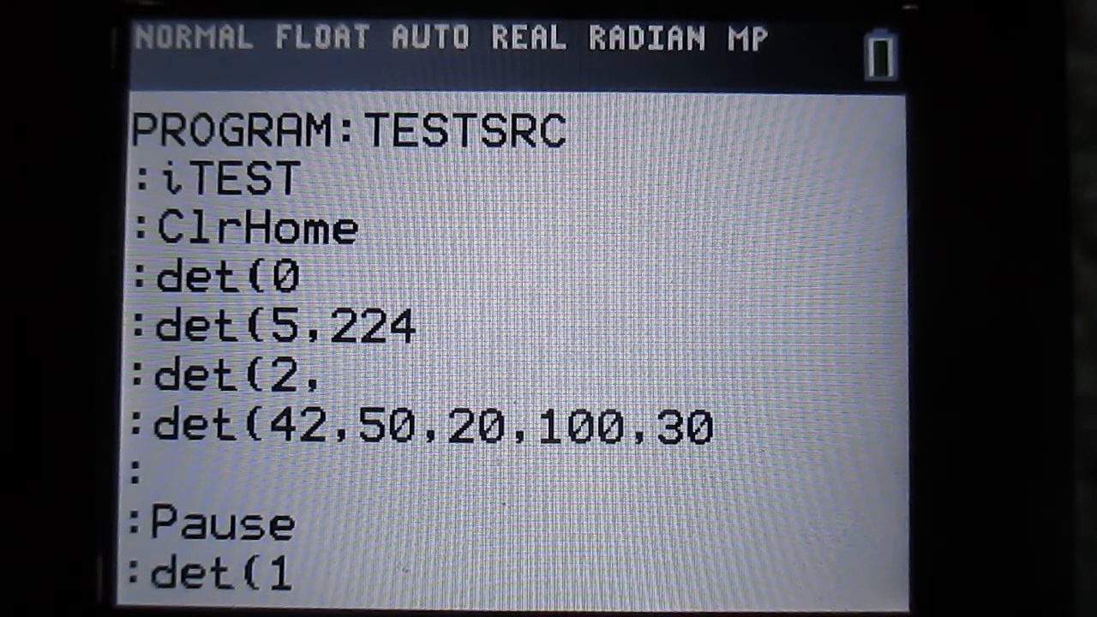
type("20")
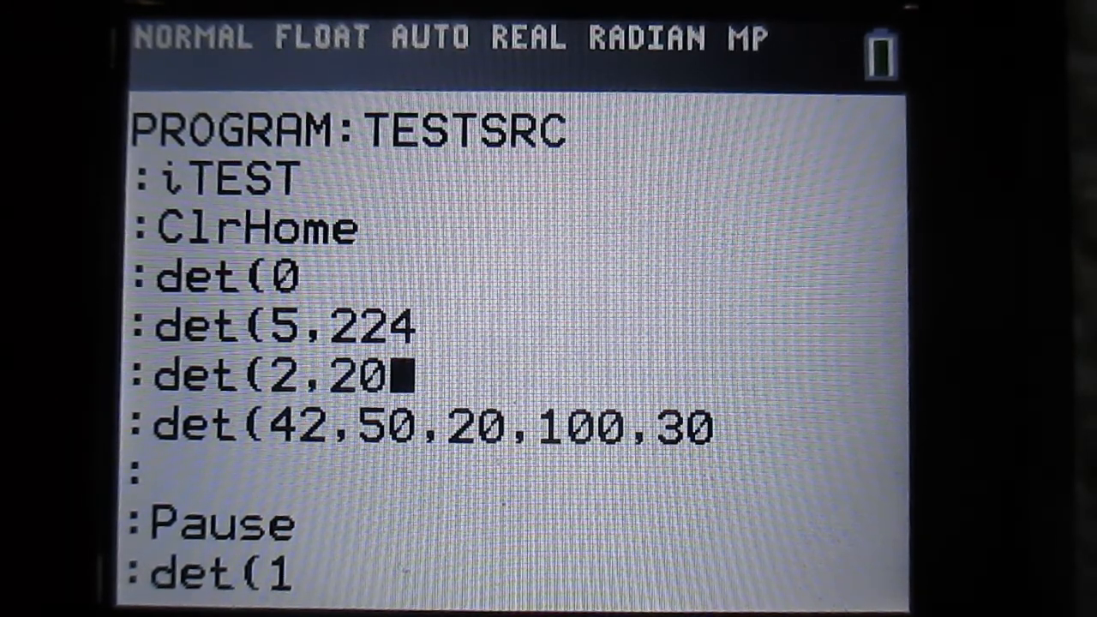
key("down")
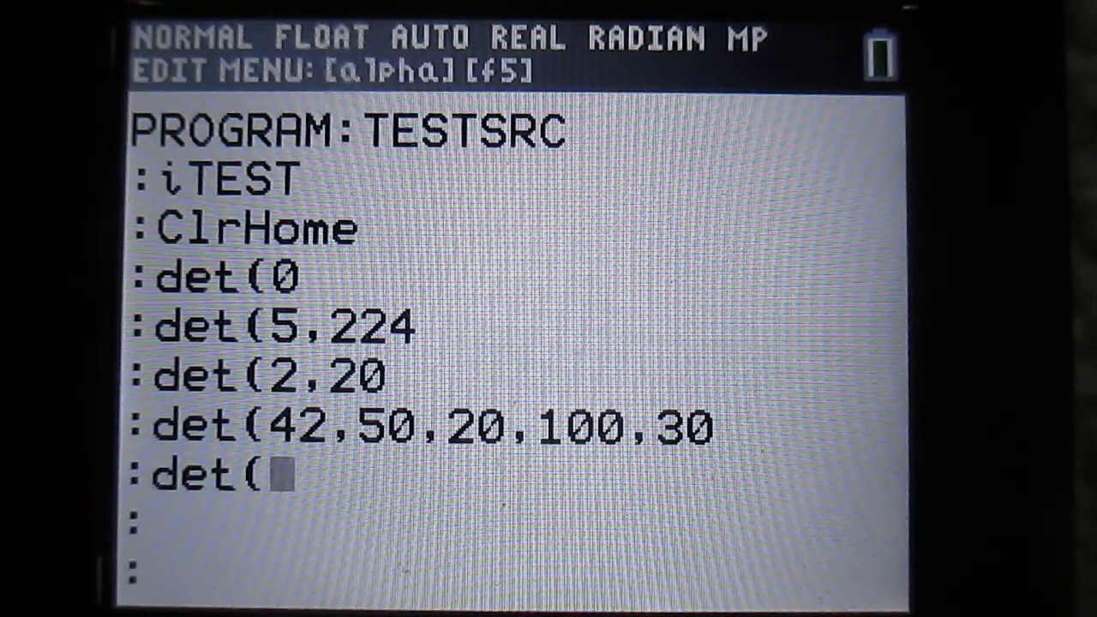
Add a det(2,0 color line after det(42,50,20,100,30, with a new line below
type("2,")
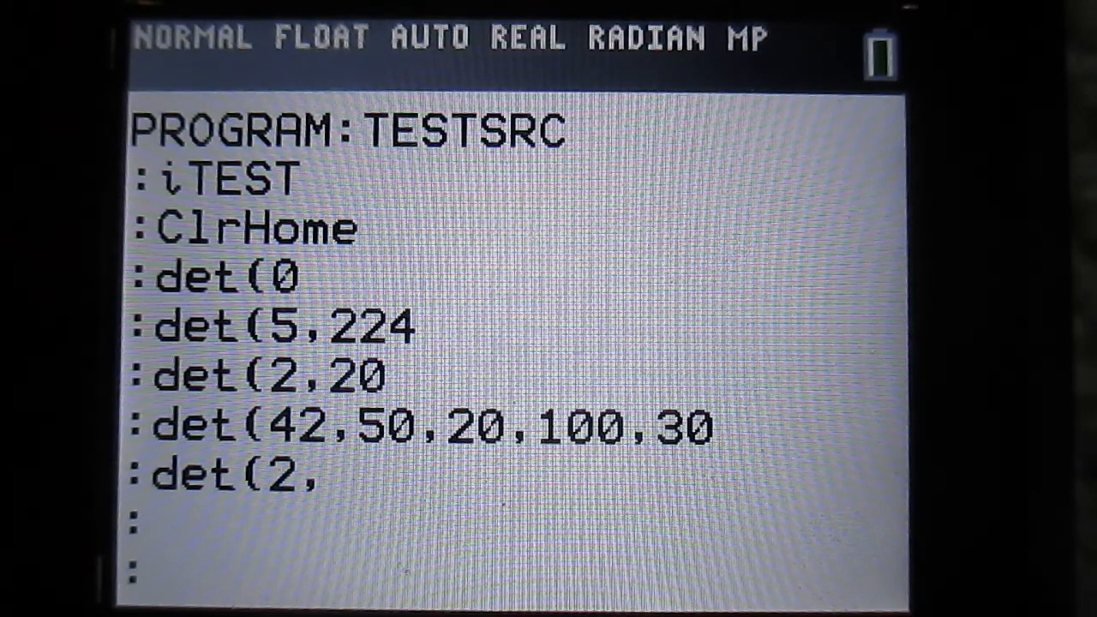
type("0")
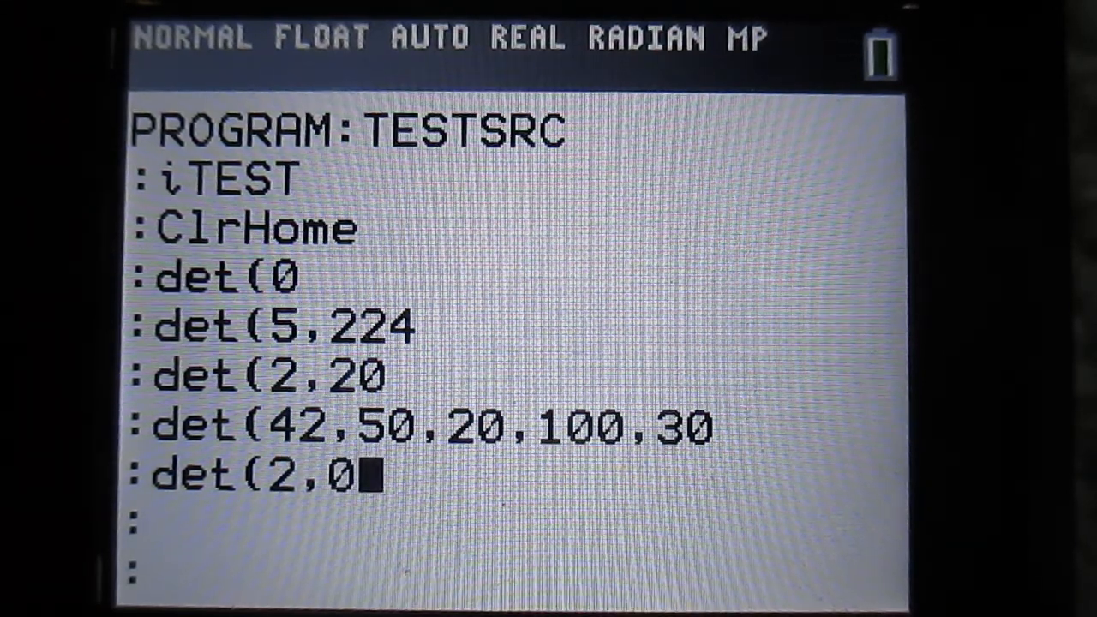
key("enter")
type(":det(")
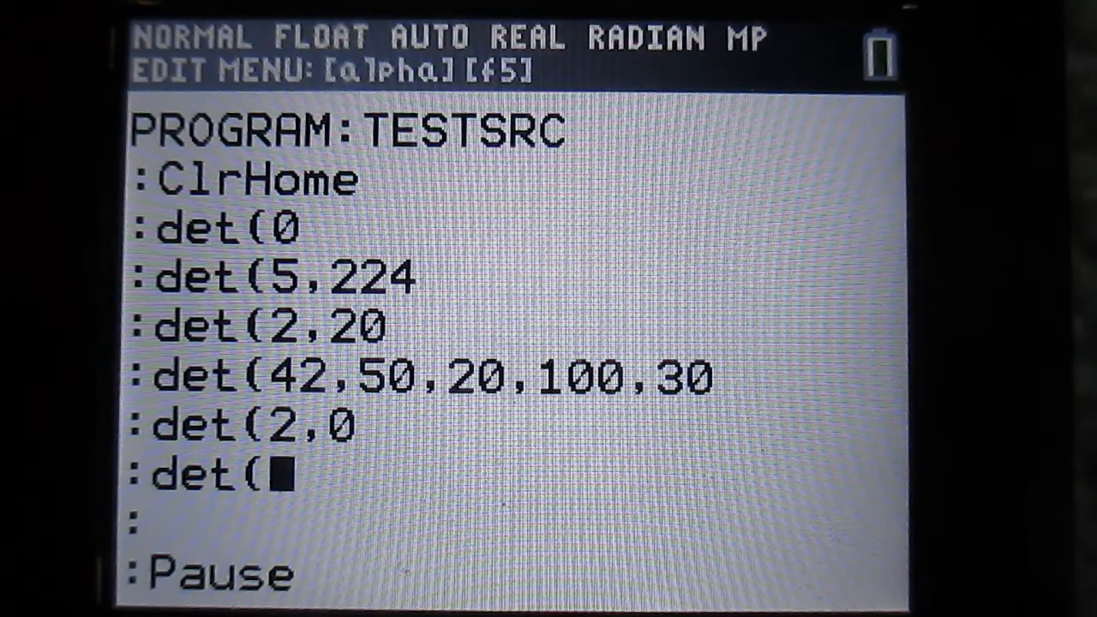
Write the filled-rectangle call det(41,50,20,100,30 on the new line
type("4")
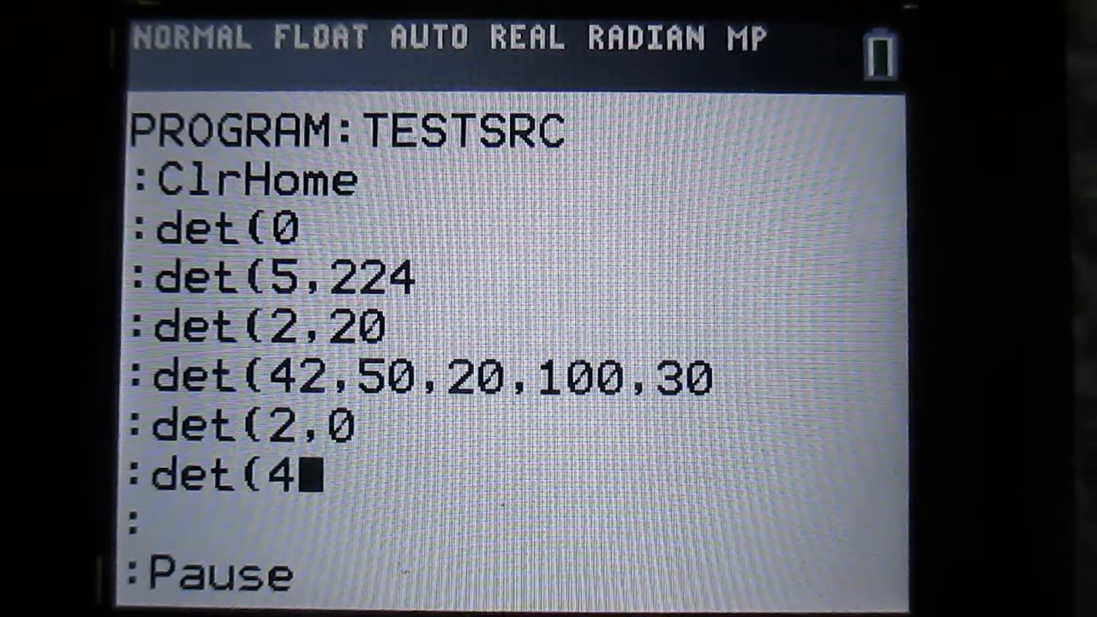
type("1,")
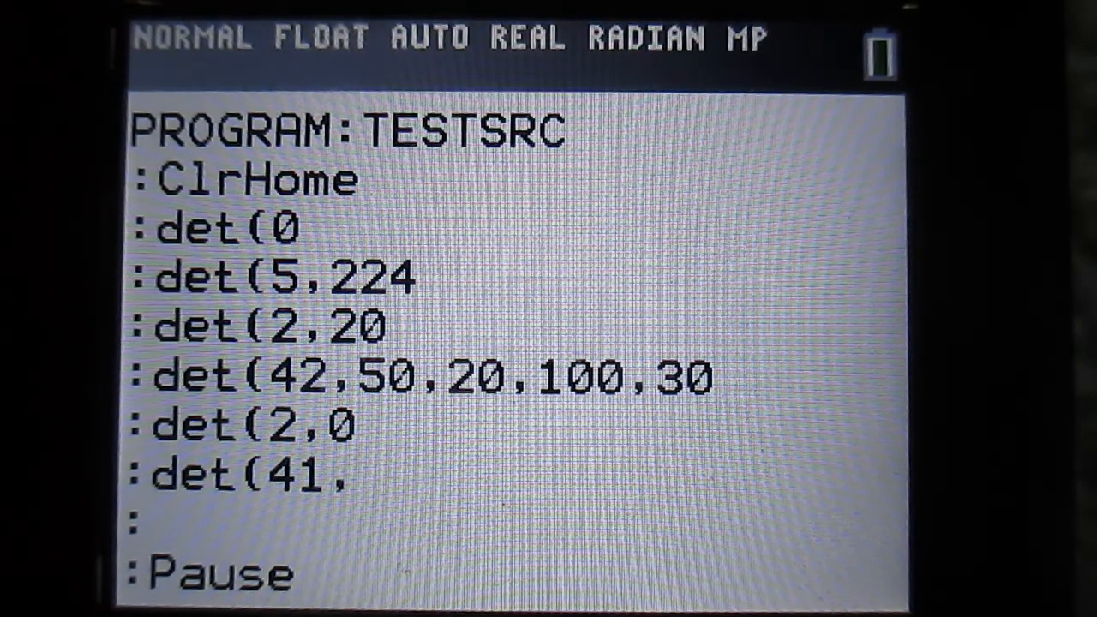
type("50,")
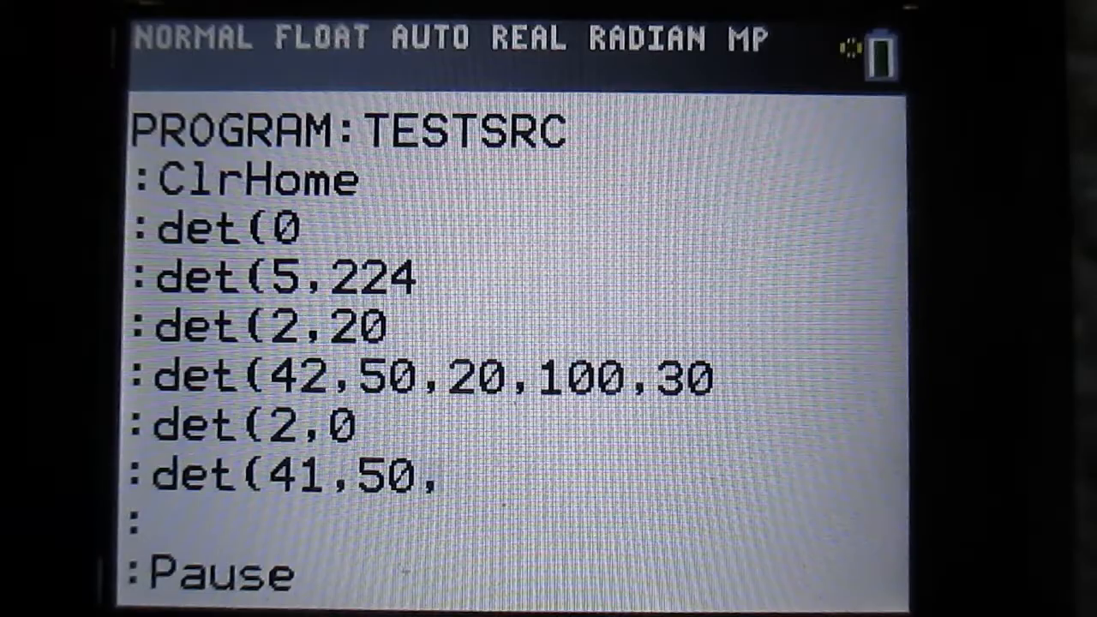
type("20")
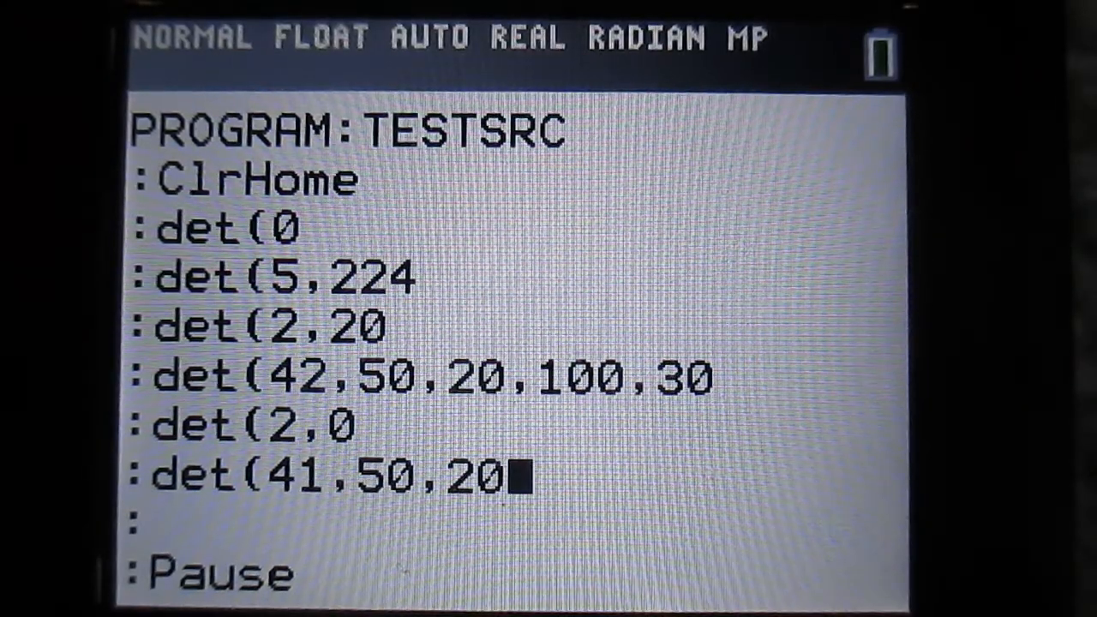
type(",100")
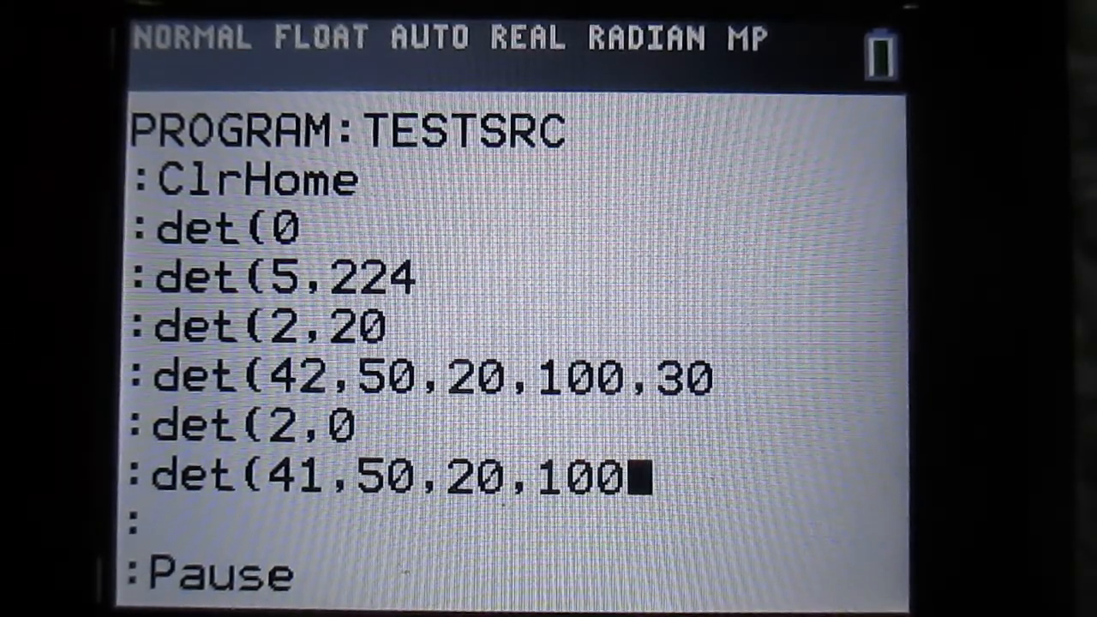
type(",30")
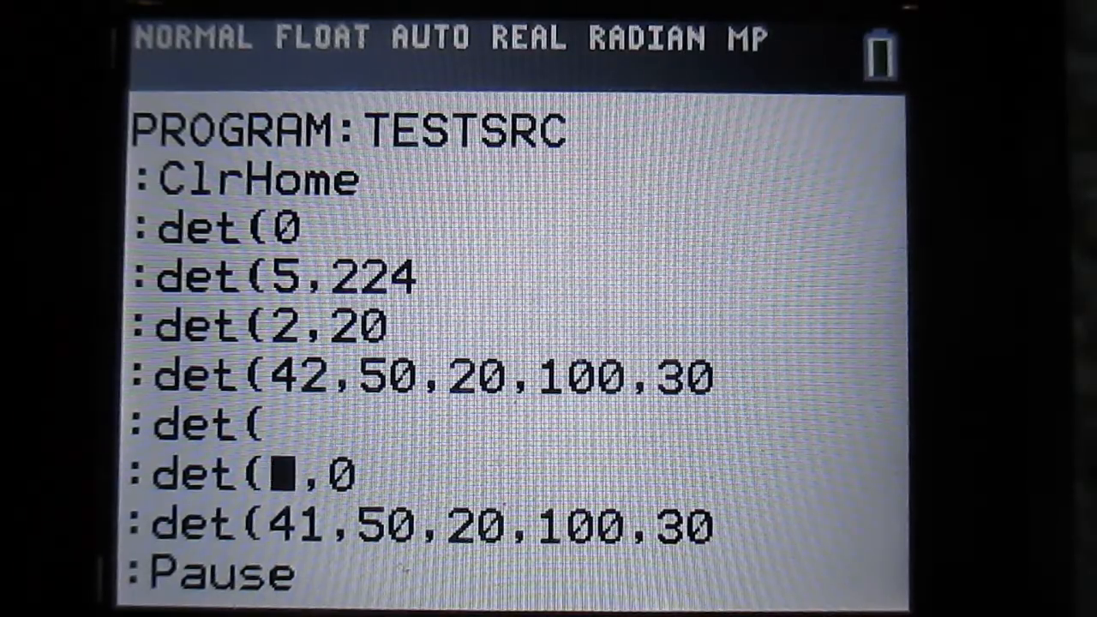
Start the inserted line above det(2,0 as det(40, for a circle call
type("2")
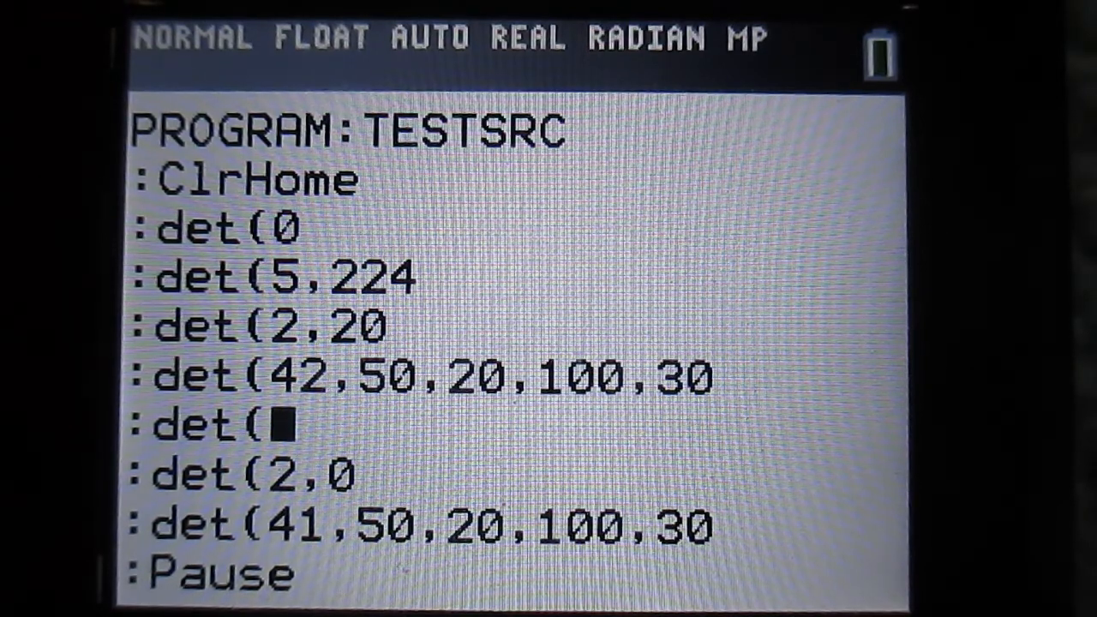
type("40,")
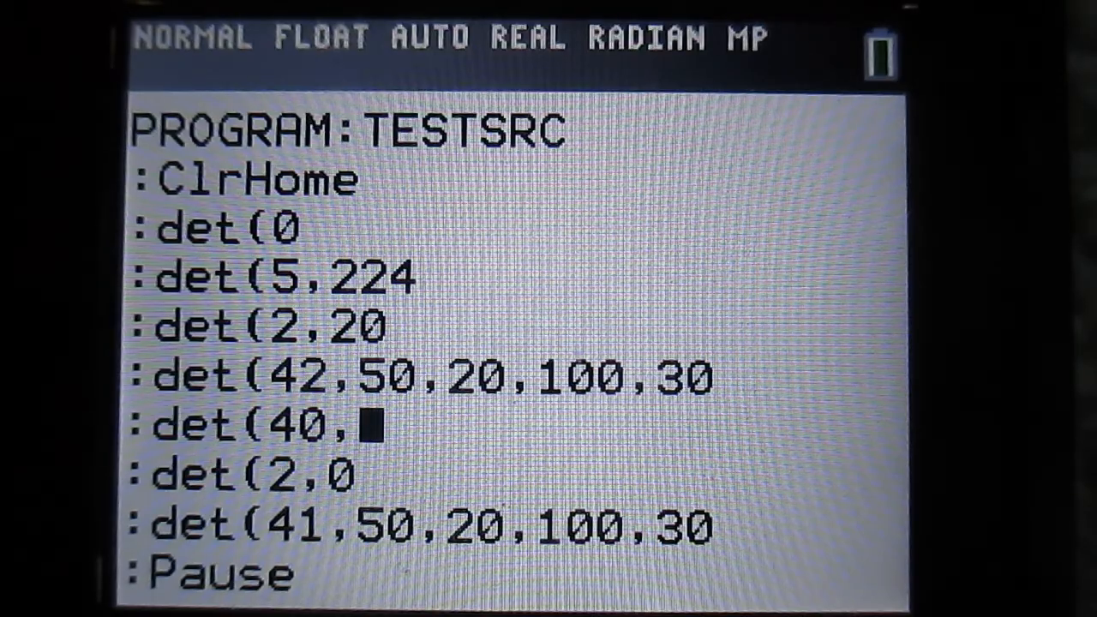
Complete the circle call as det(40,160,120,60 centred at 160,120 with radius 60
type("160,")
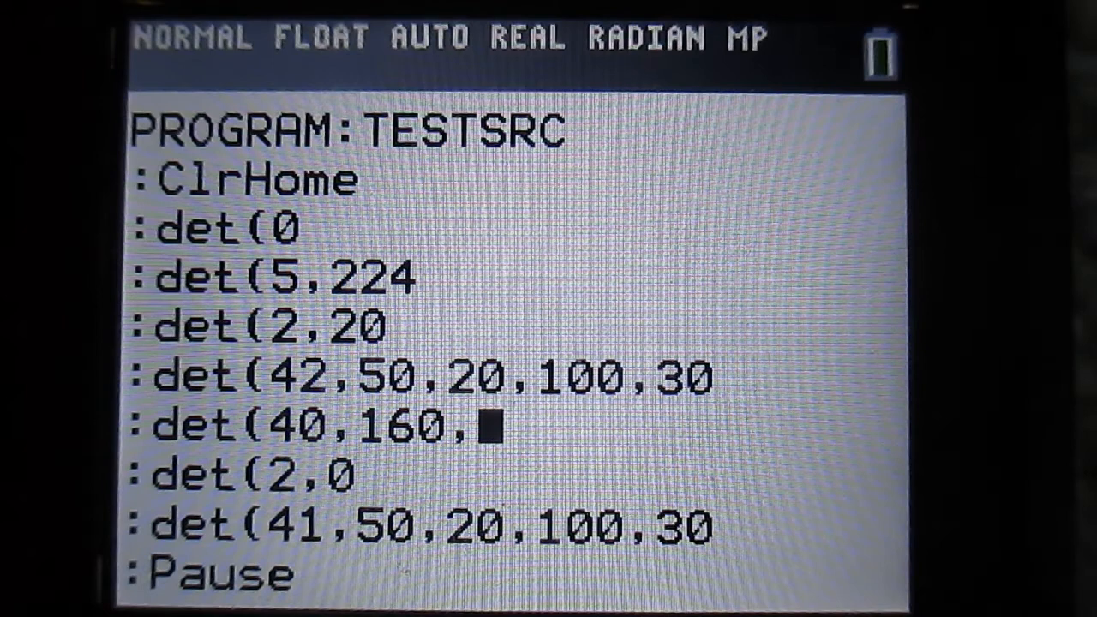
type("120")
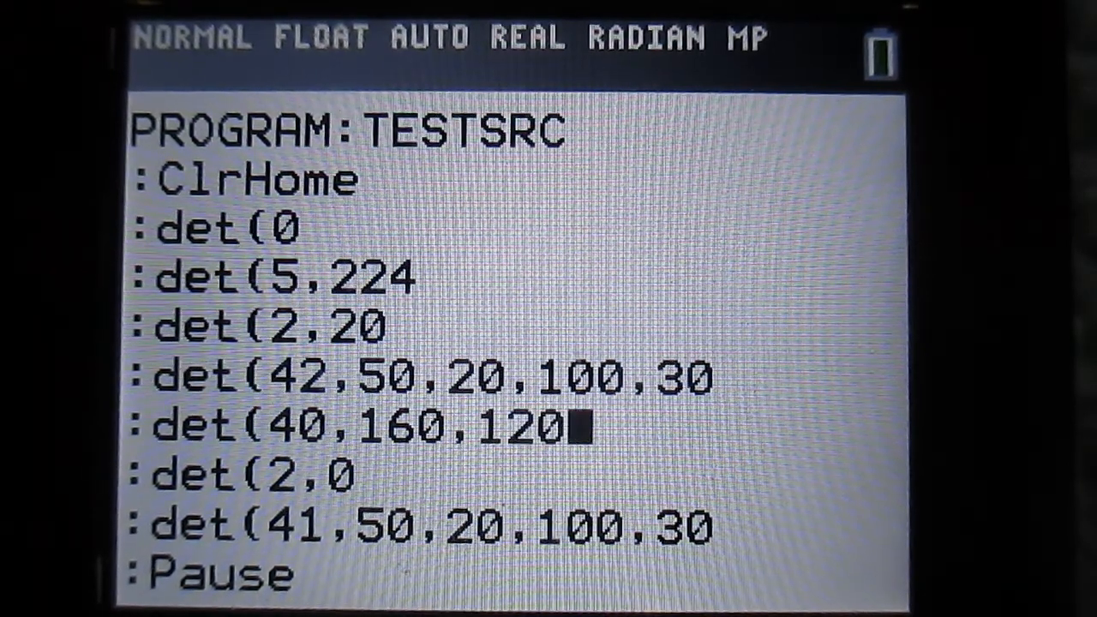
type(",")
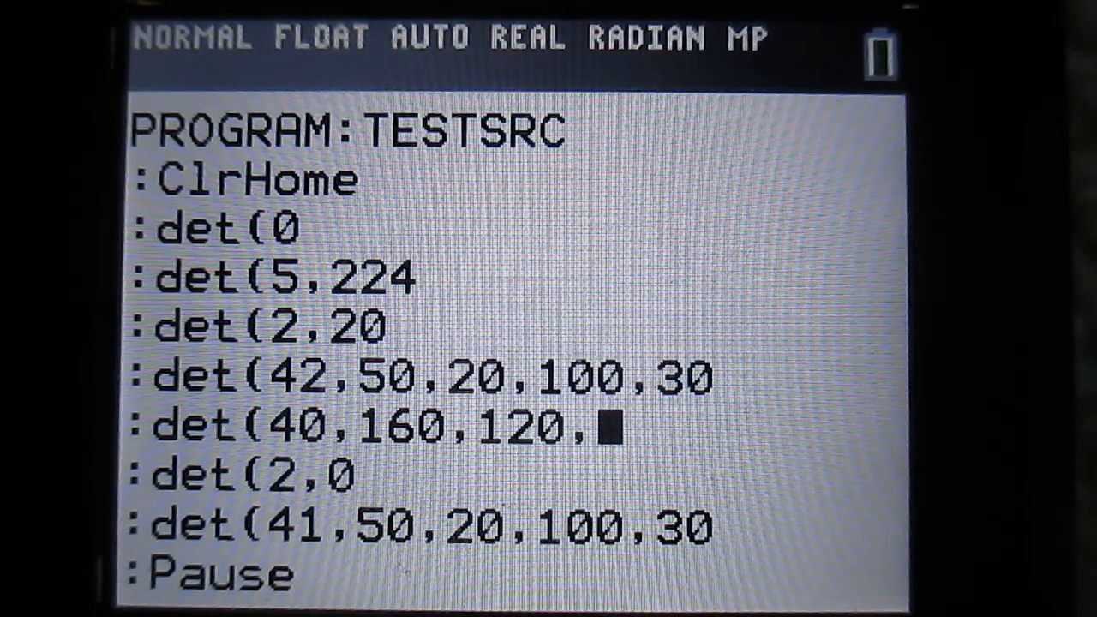
type("0")
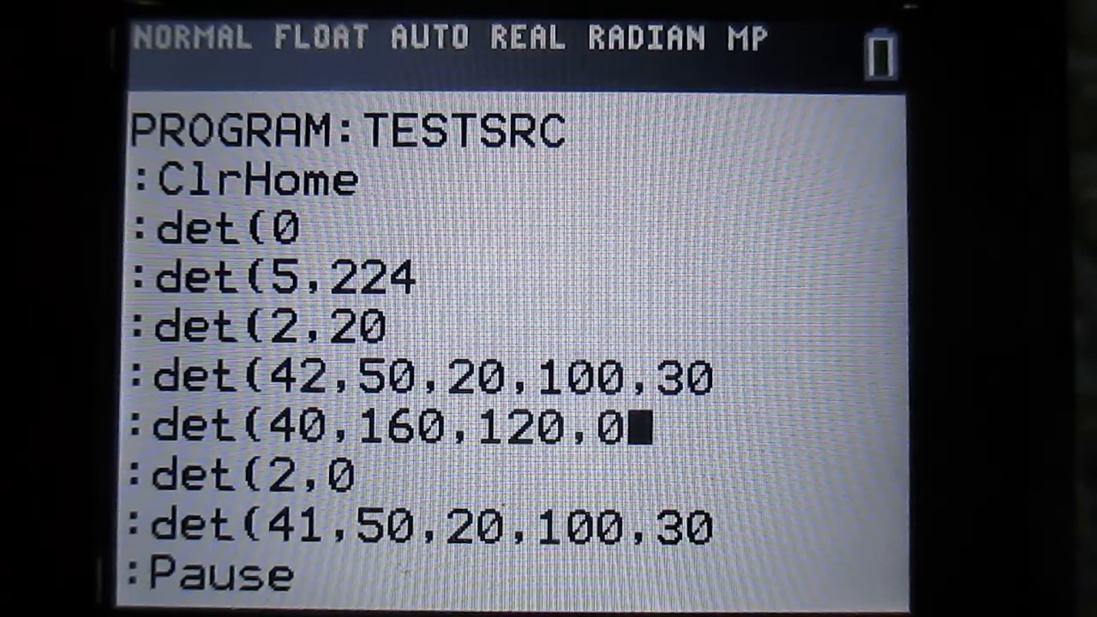
type("6")
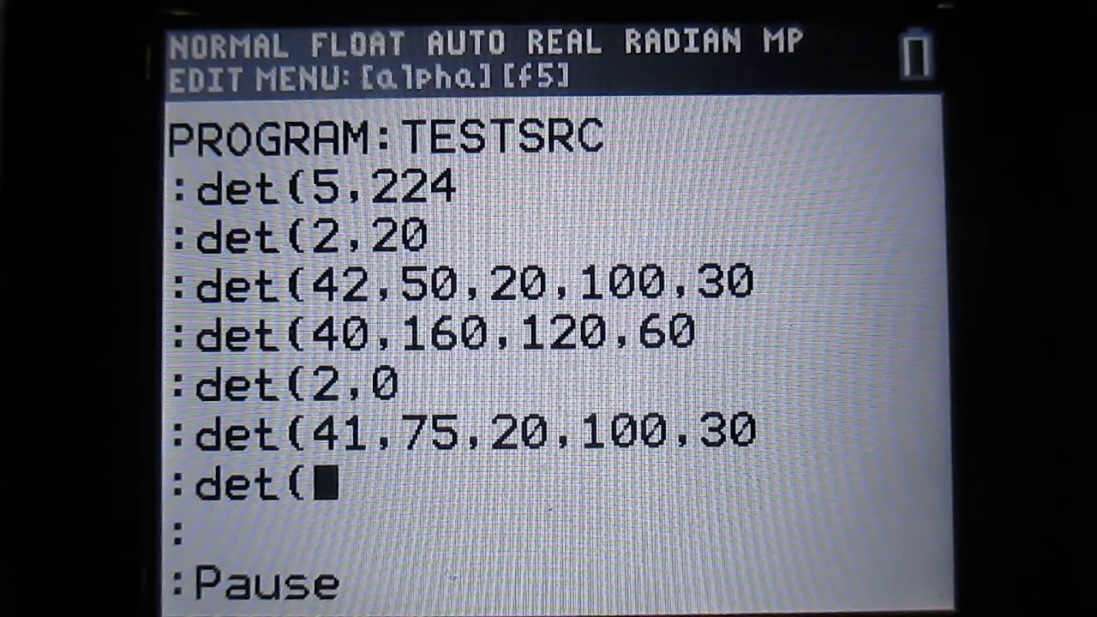
Add a det(2,100 color line and begin the next line as det(33,
type("2,")
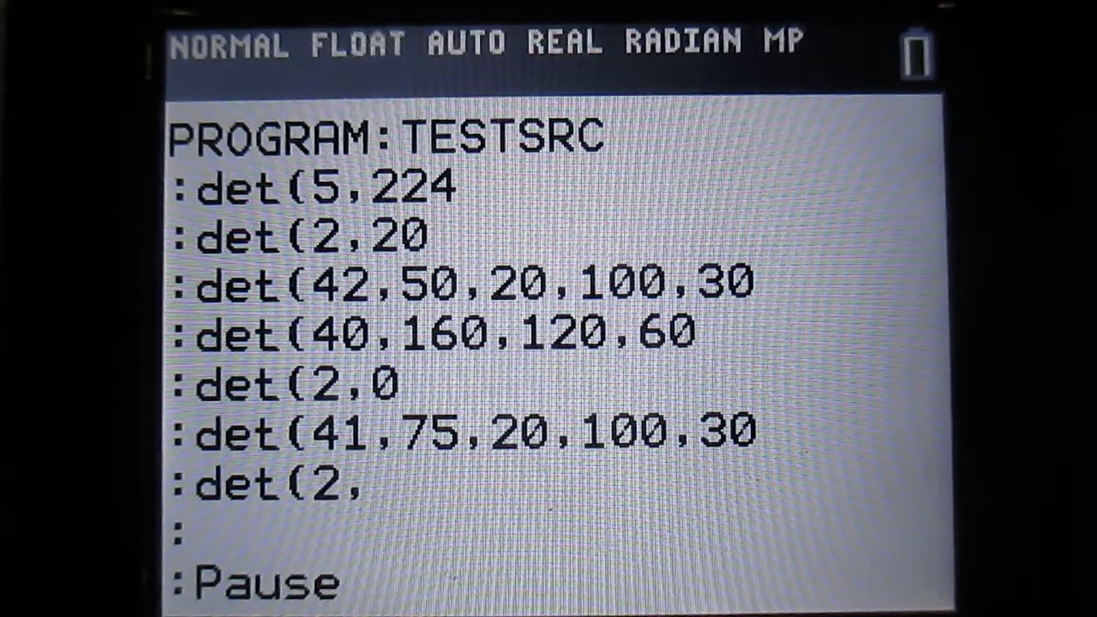
type("100")
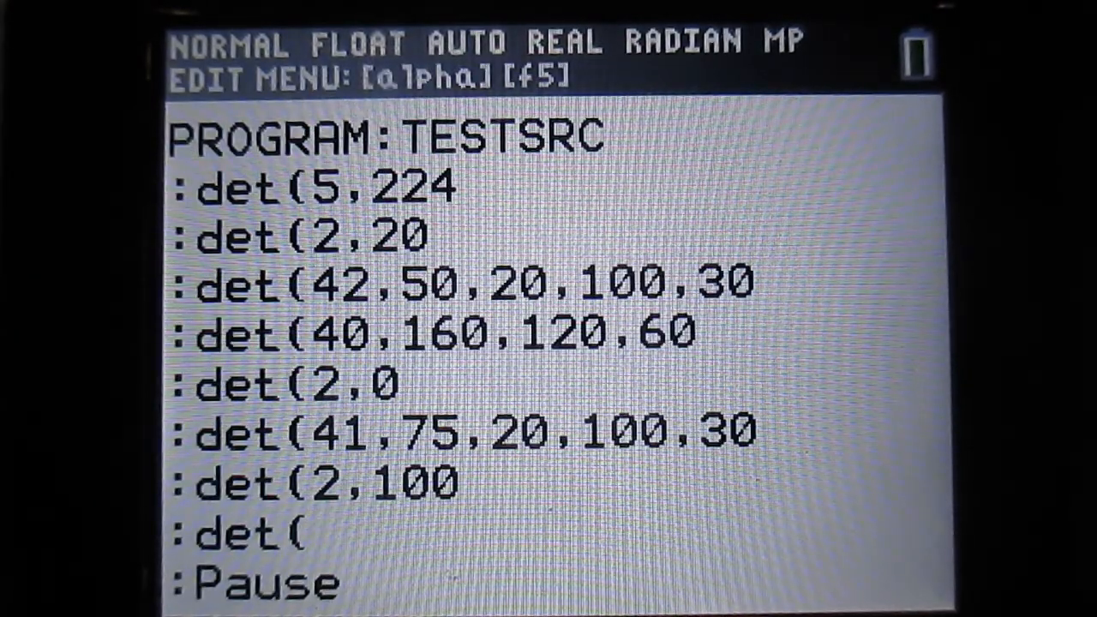
type("33,")
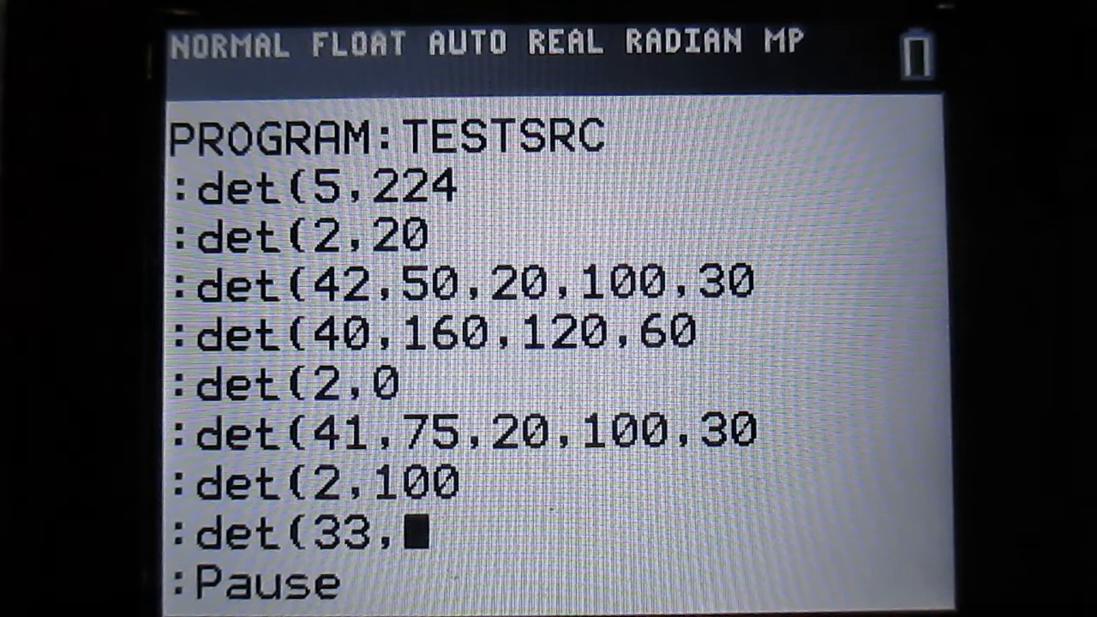
Complete the framed-circle call as det(33,220,120,60 and start another det( line
type("220")
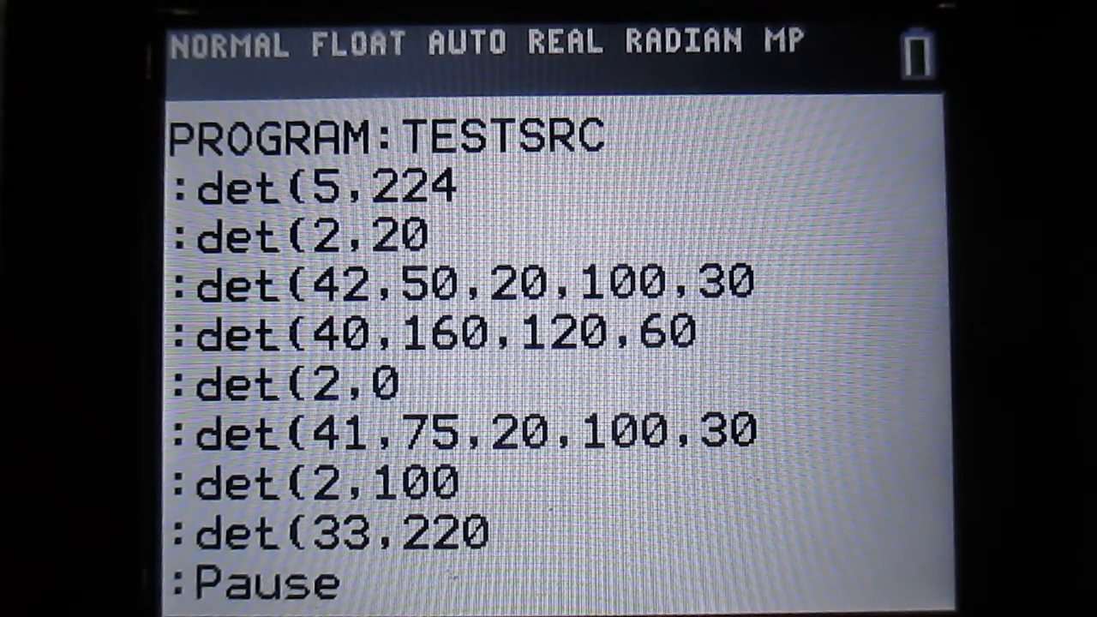
type(",")
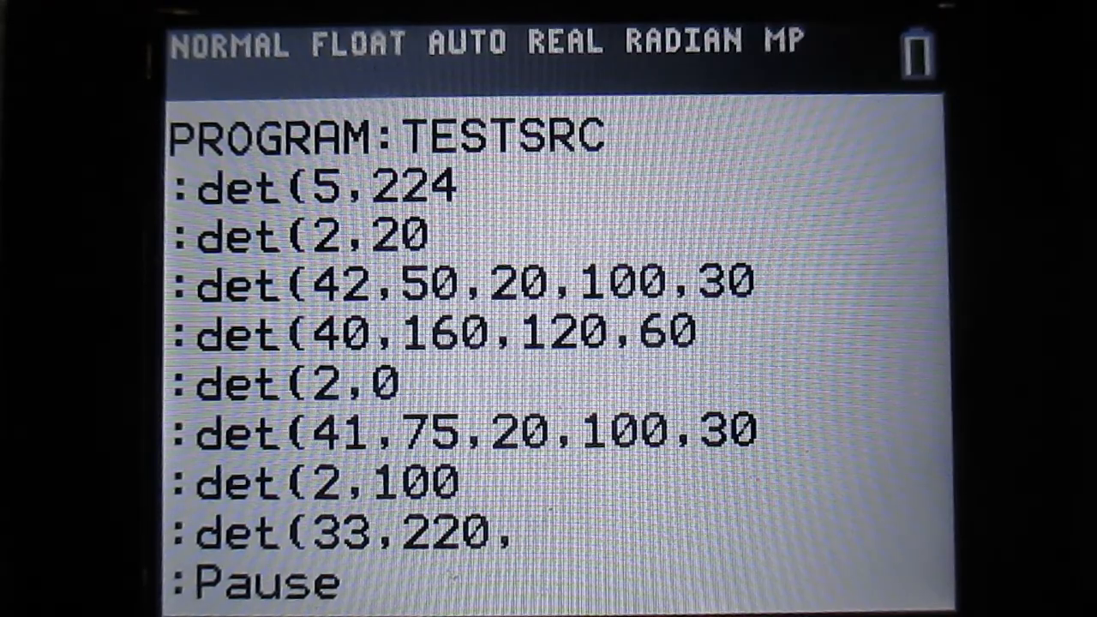
type("120,")
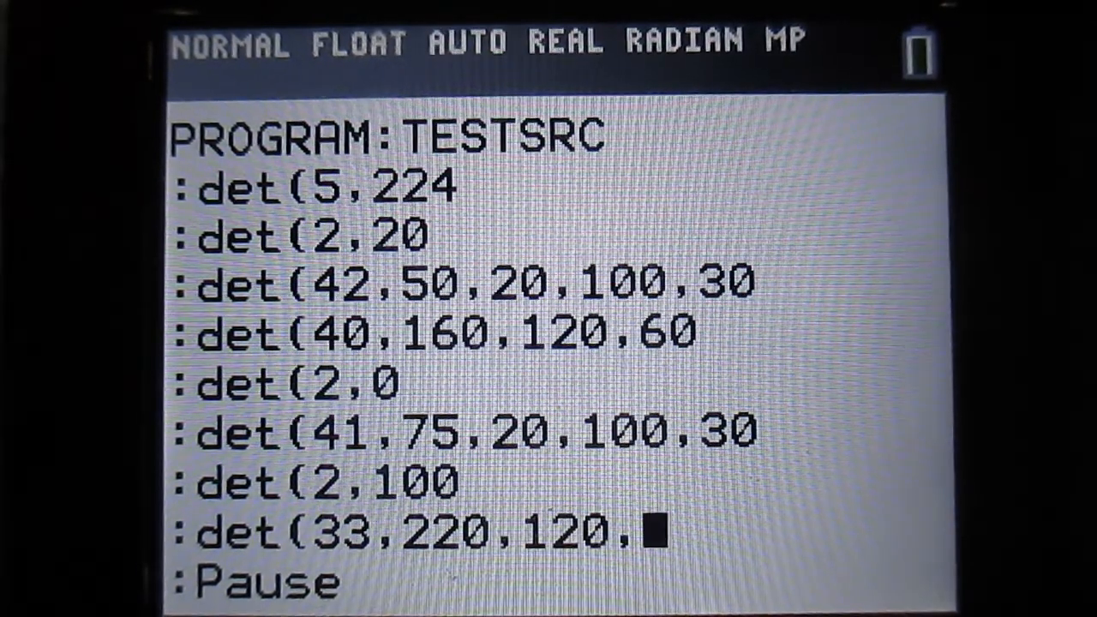
type("60")
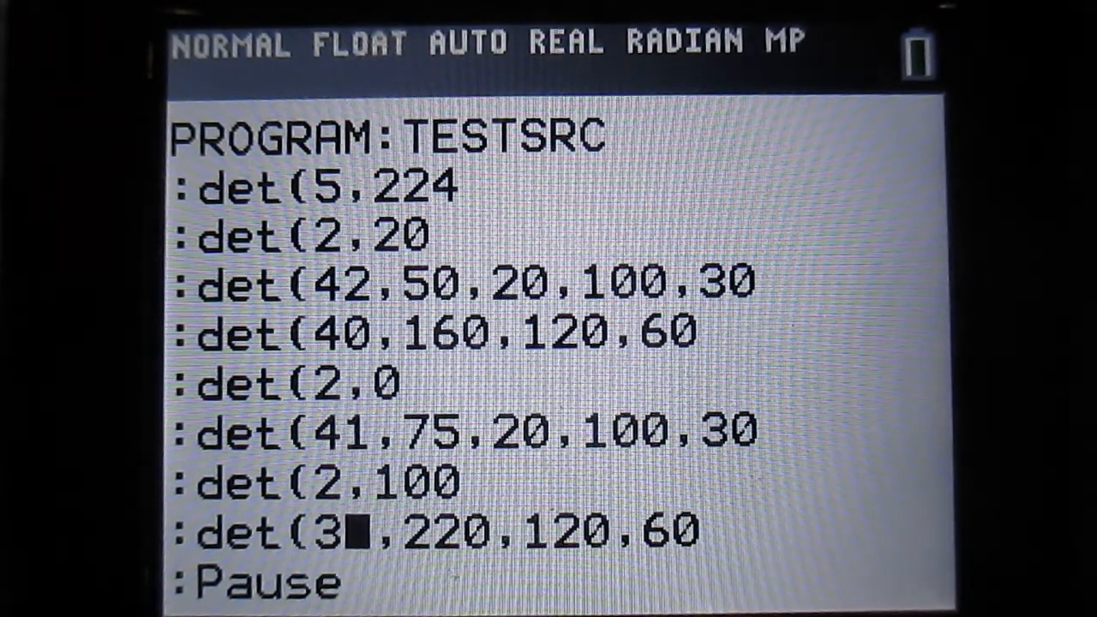
type("3")
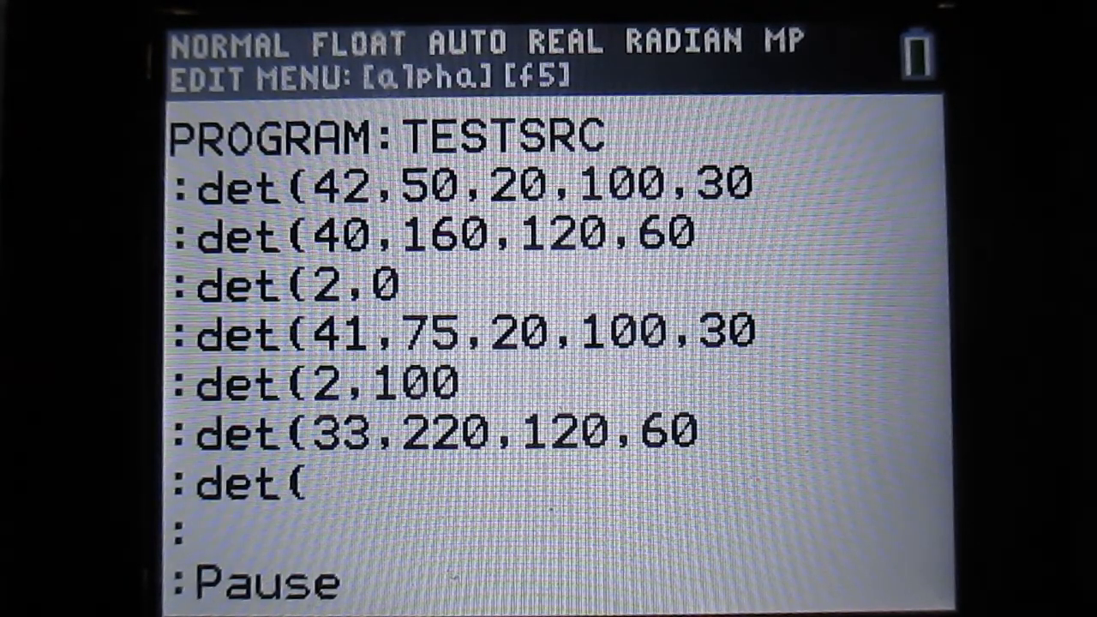
Fill the bare line in as det(37,10,10,40,40 and return to the program list
type("37")
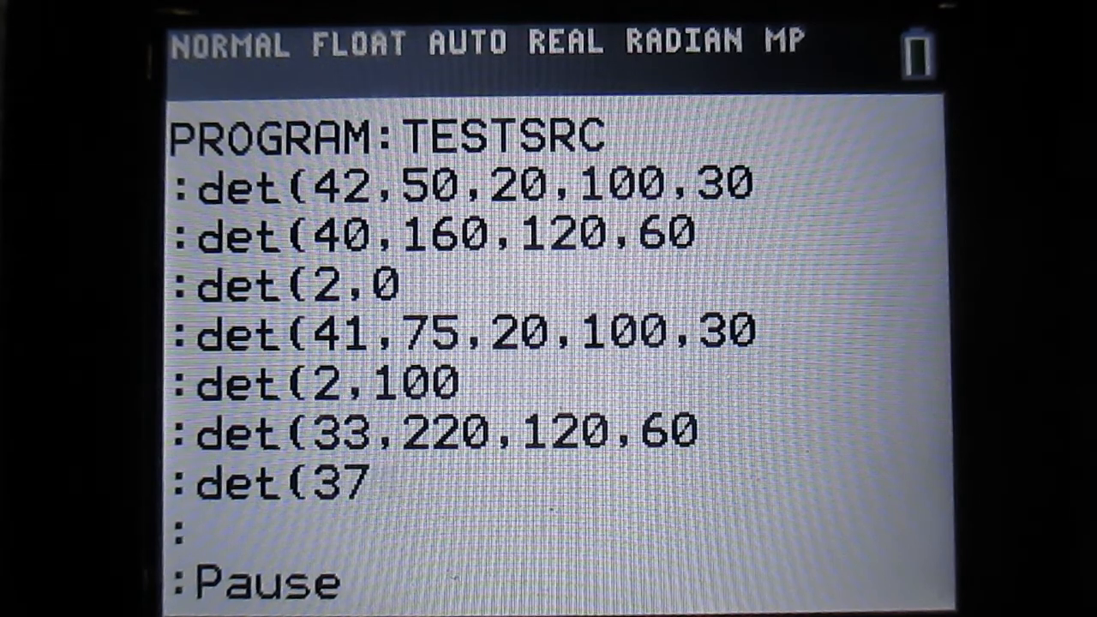
type(",")
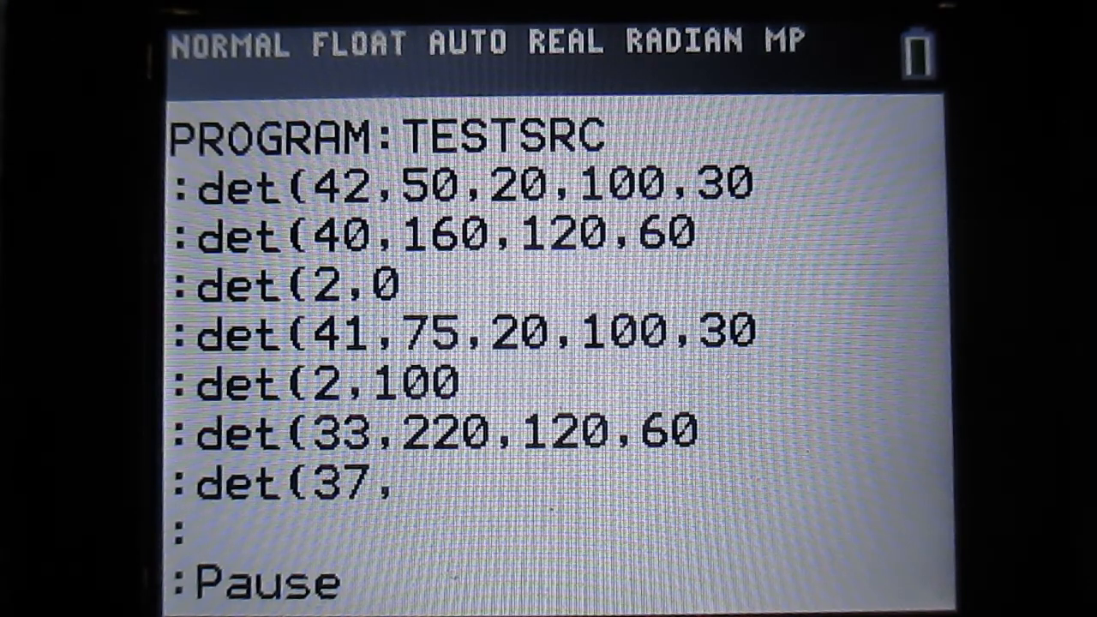
type("10,")
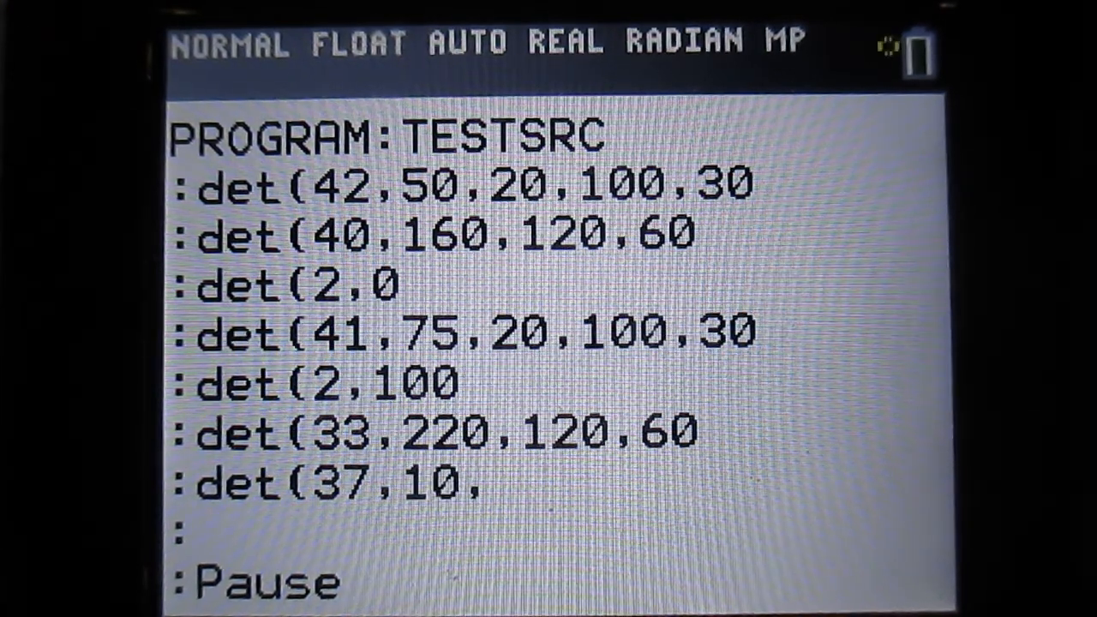
type("10,")
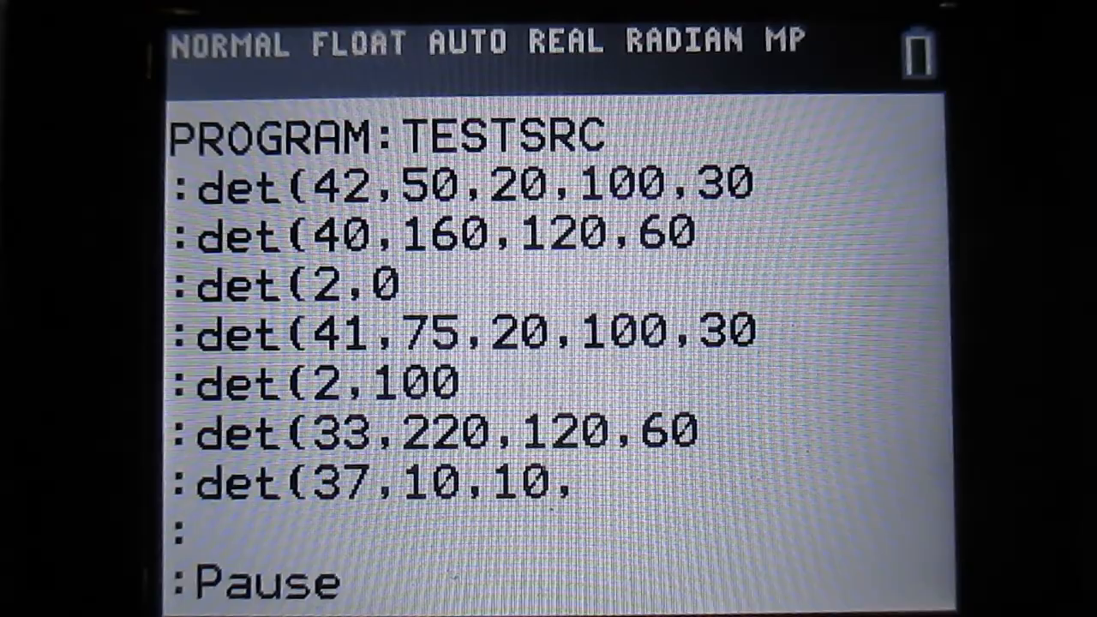
type("40,40")
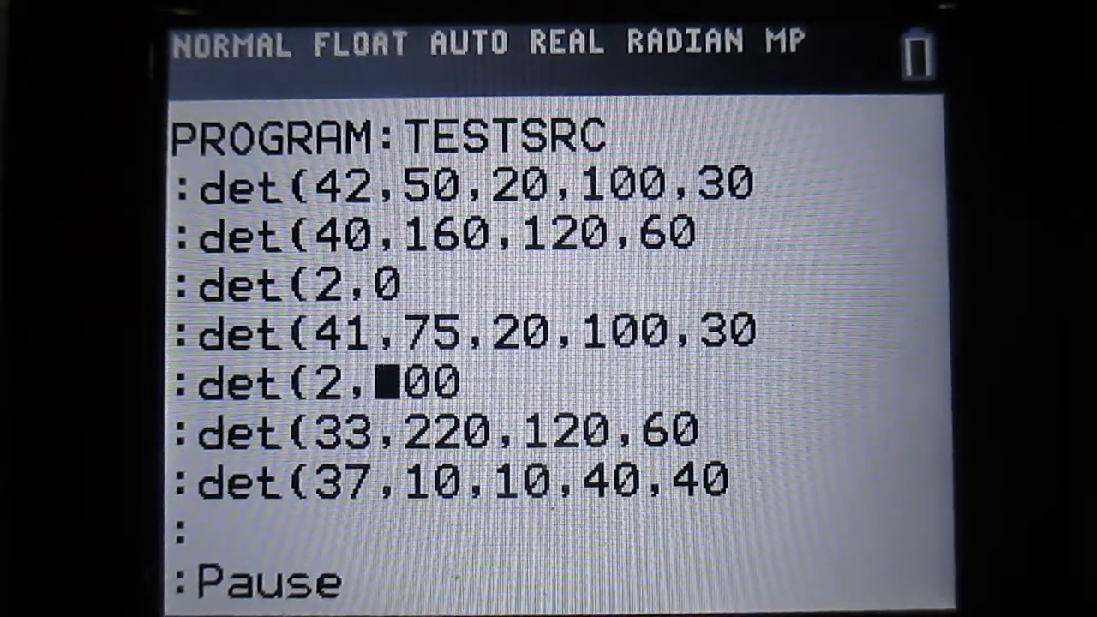
type("1")
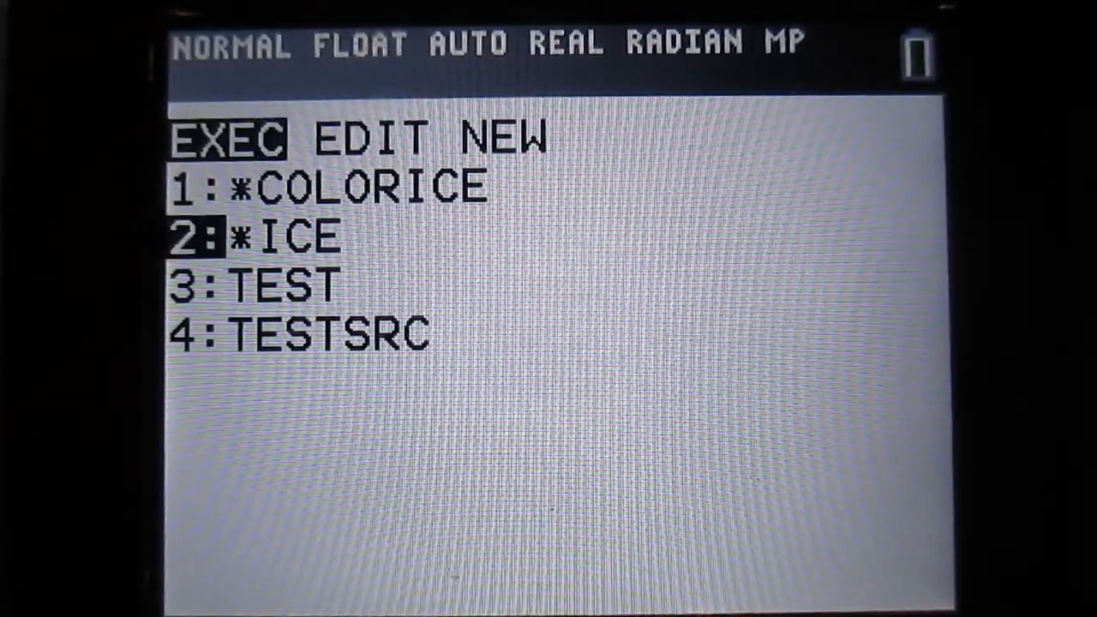
Reopen TESTSRC from the EDIT menu for editing
key("enter")
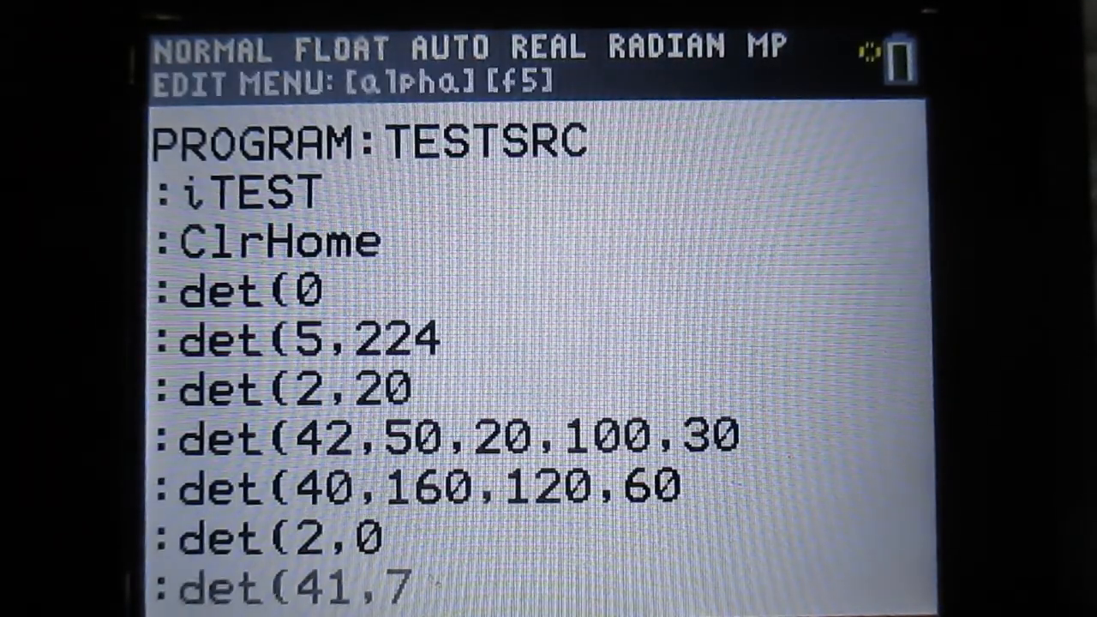
Insert a new det(38, line after det(41,75,20,100,30
scroll("down", 3)
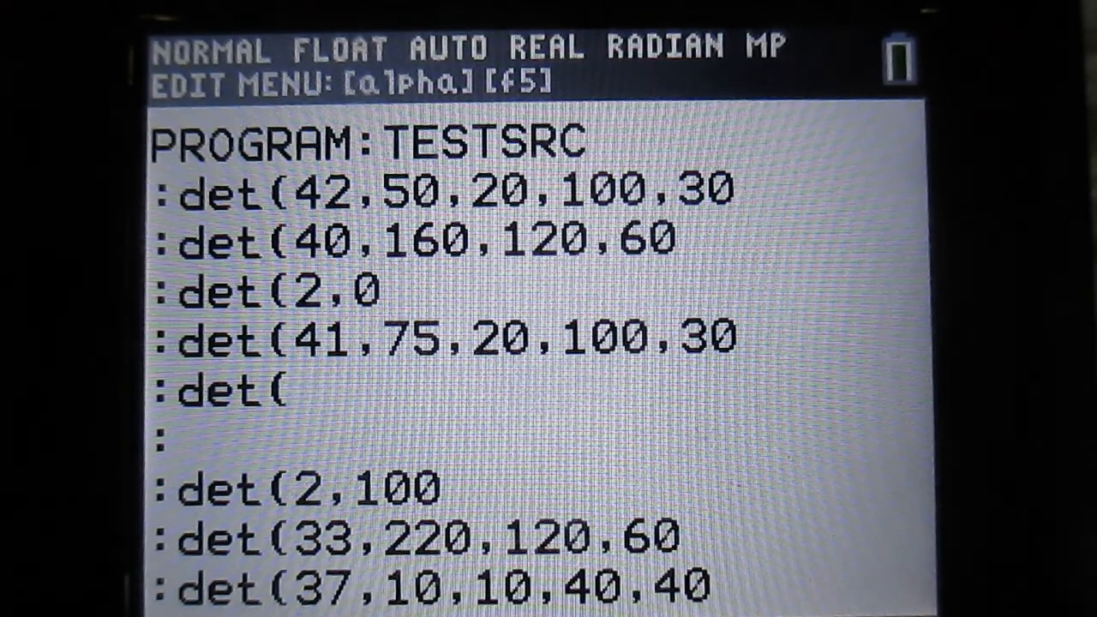
type("38,")
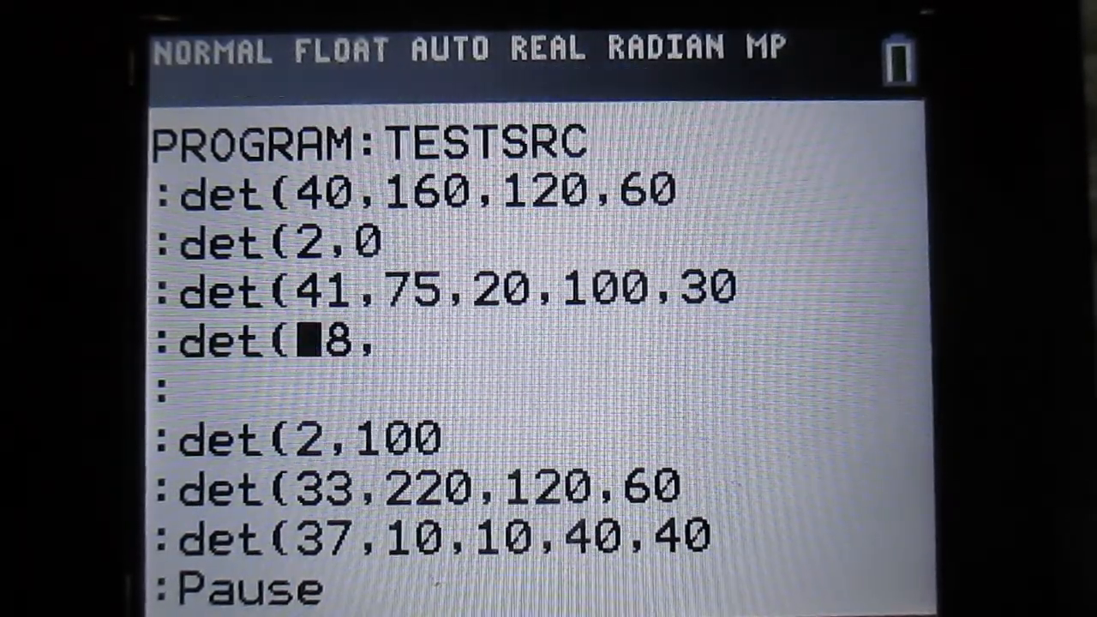
Complete the line as det(38,10,120,100 and start another det( line below it
type("3")
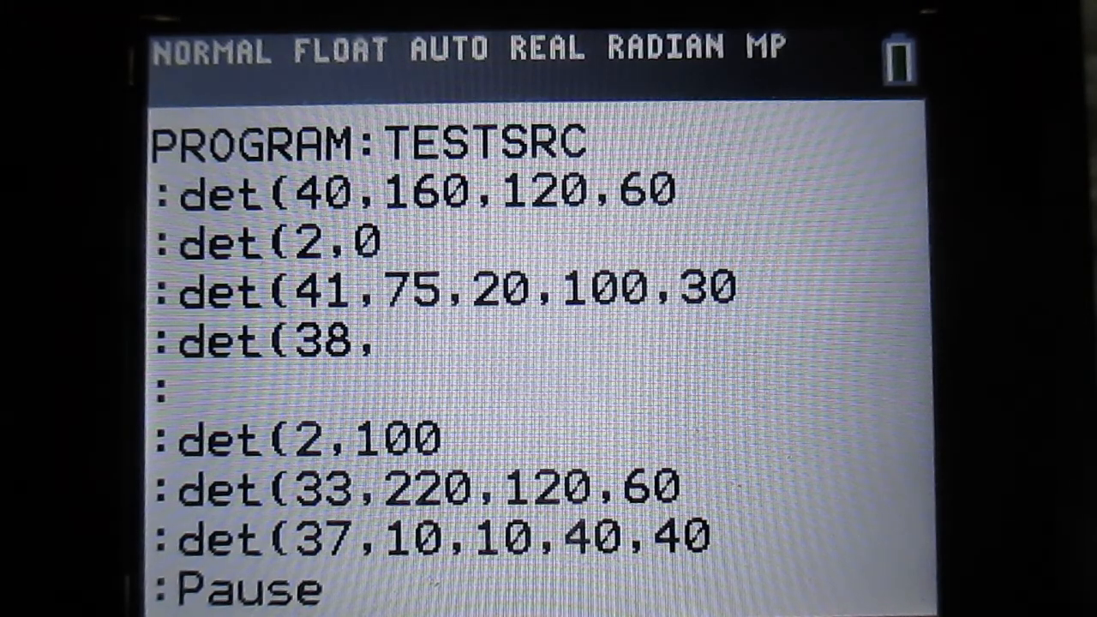
type("1")
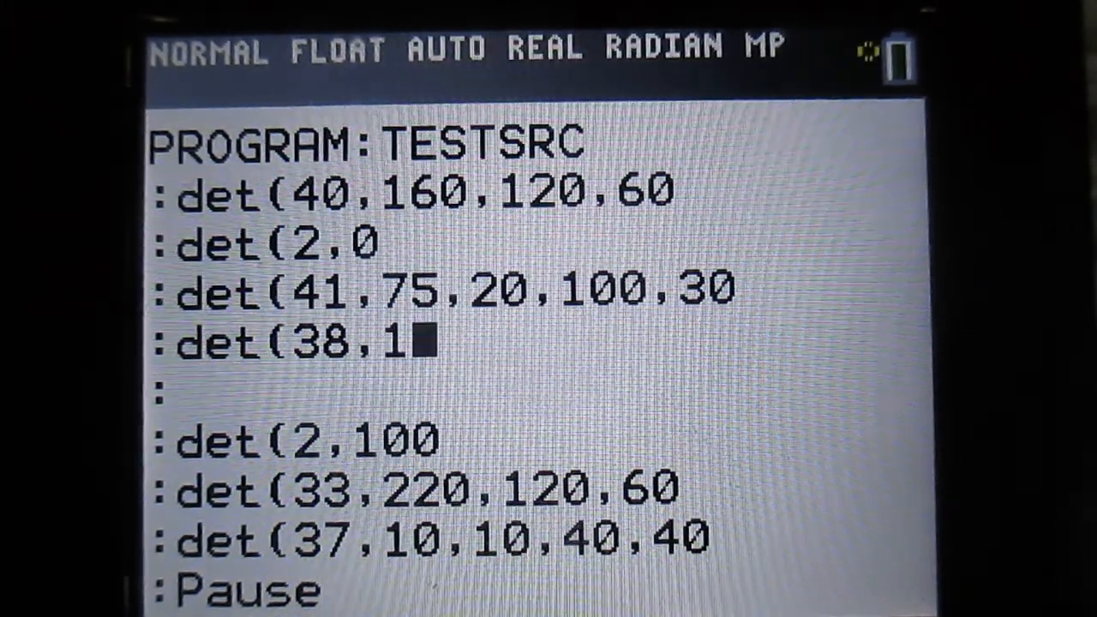
type("0,120")
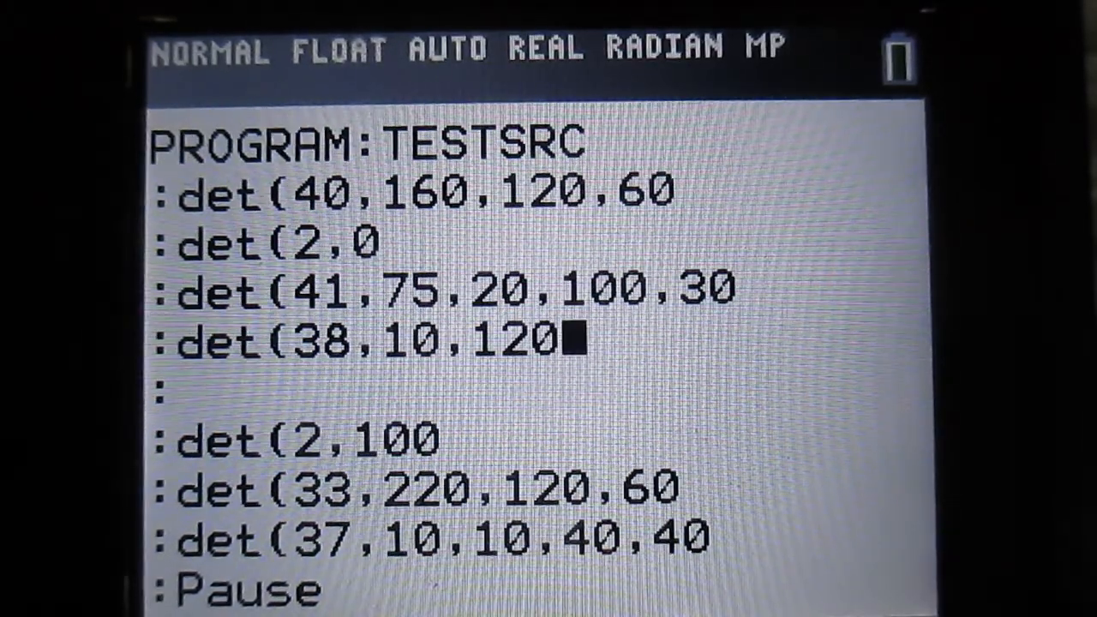
type(",")
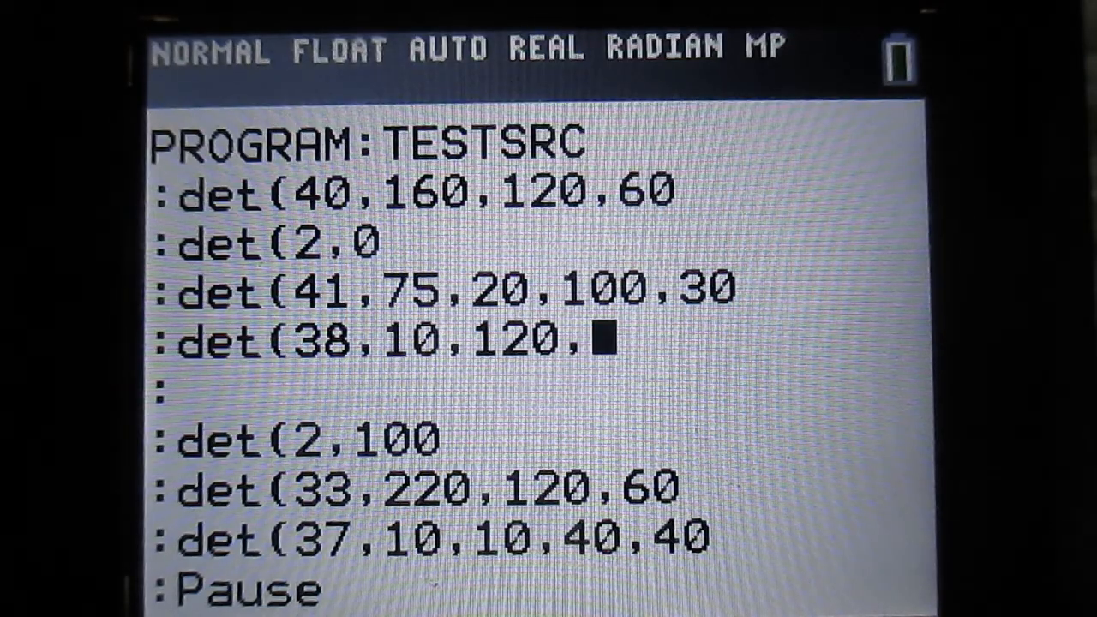
type("100")
left_click(538, 393)
type("det(")
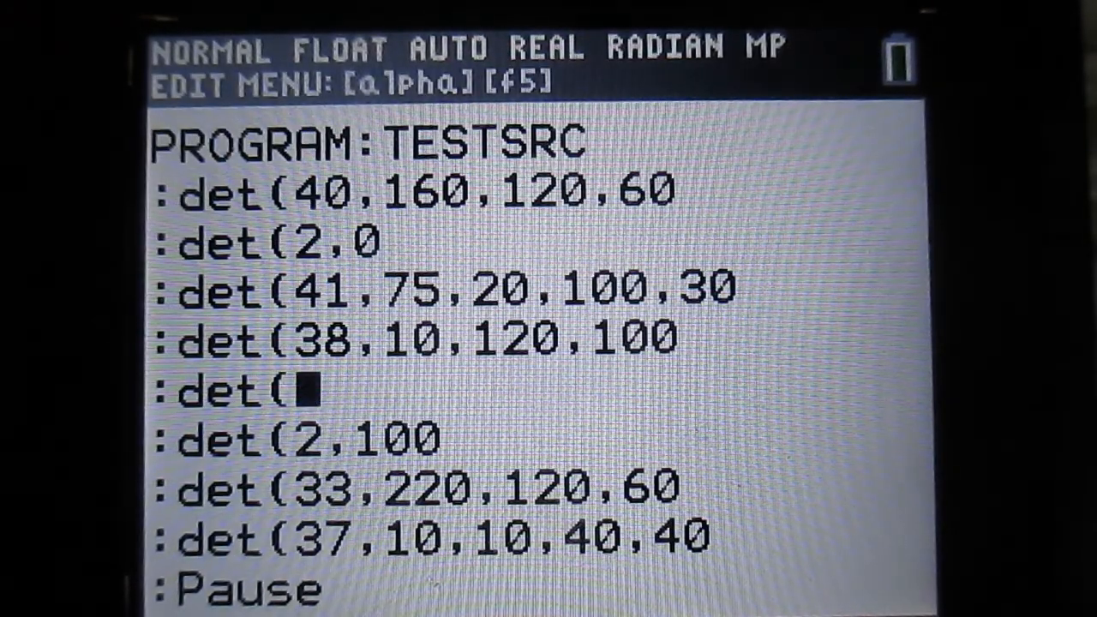
Enter det(39,10,120,100 on the new line and check its values
type("39")
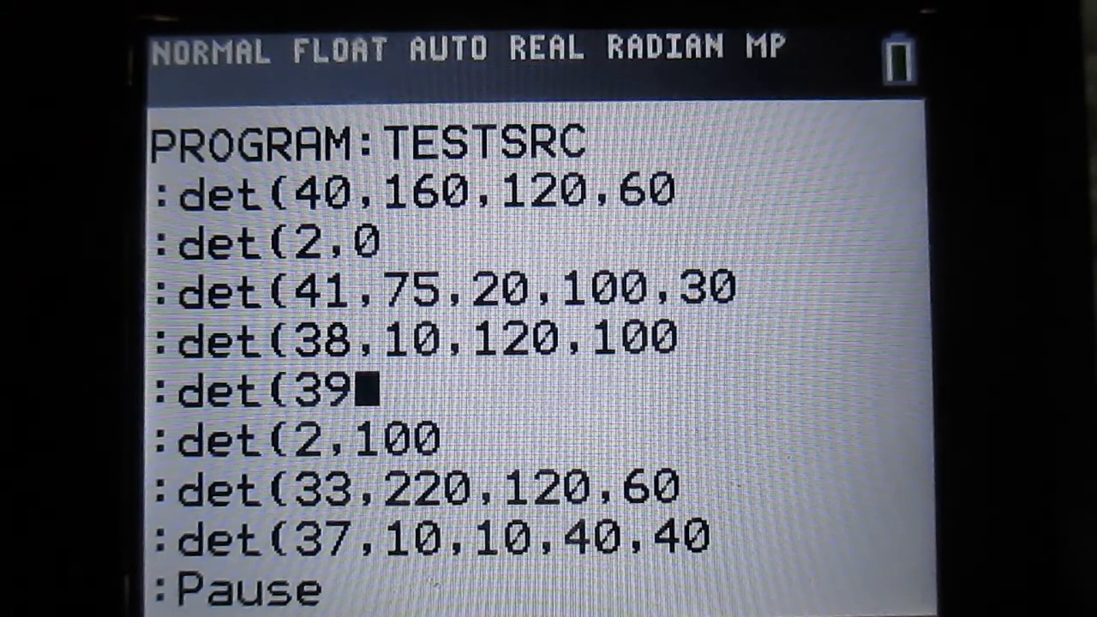
type(",")
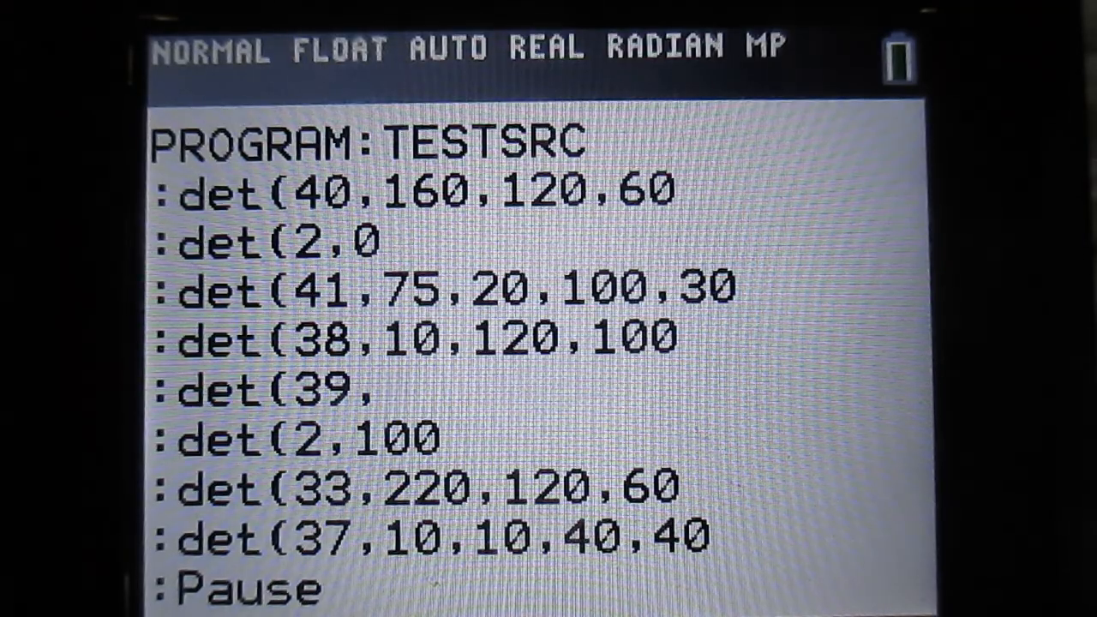
type("10,120,1")
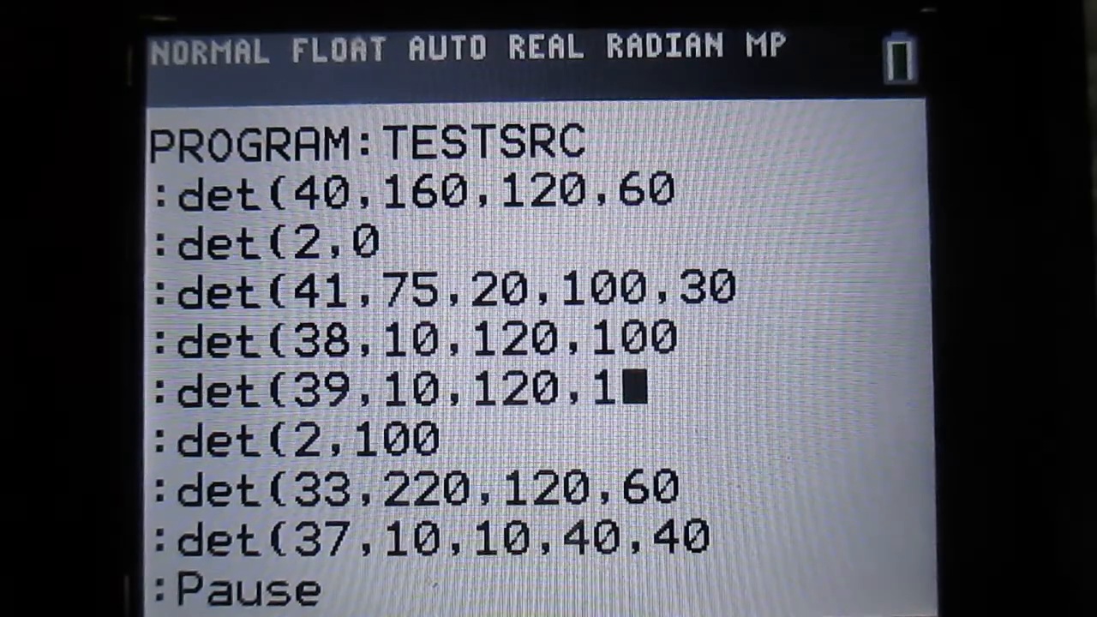
type("00")
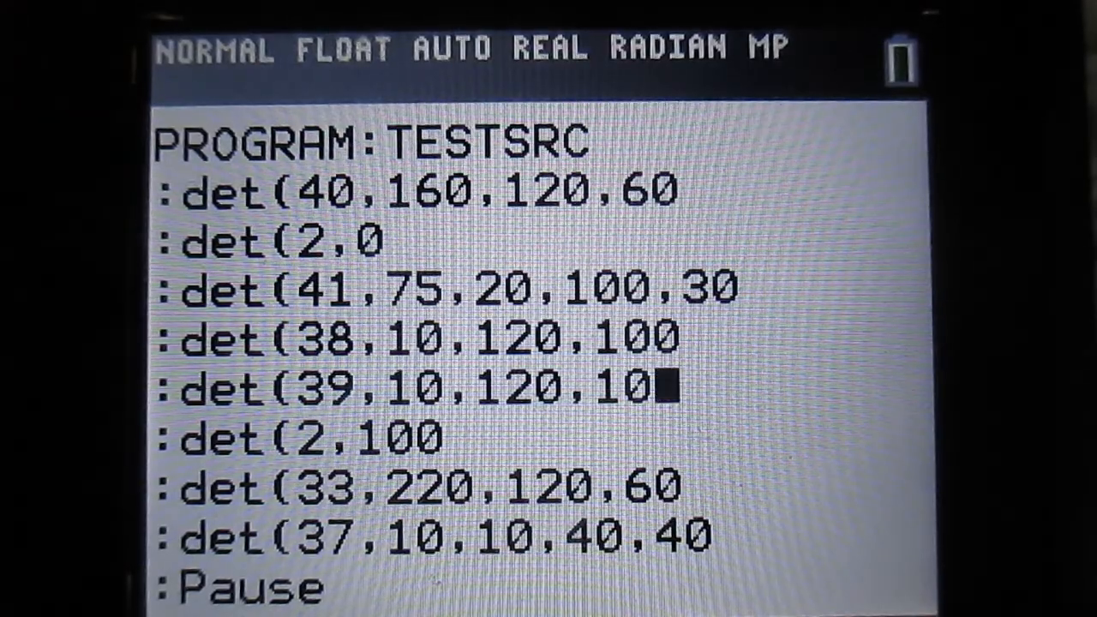
key("left")
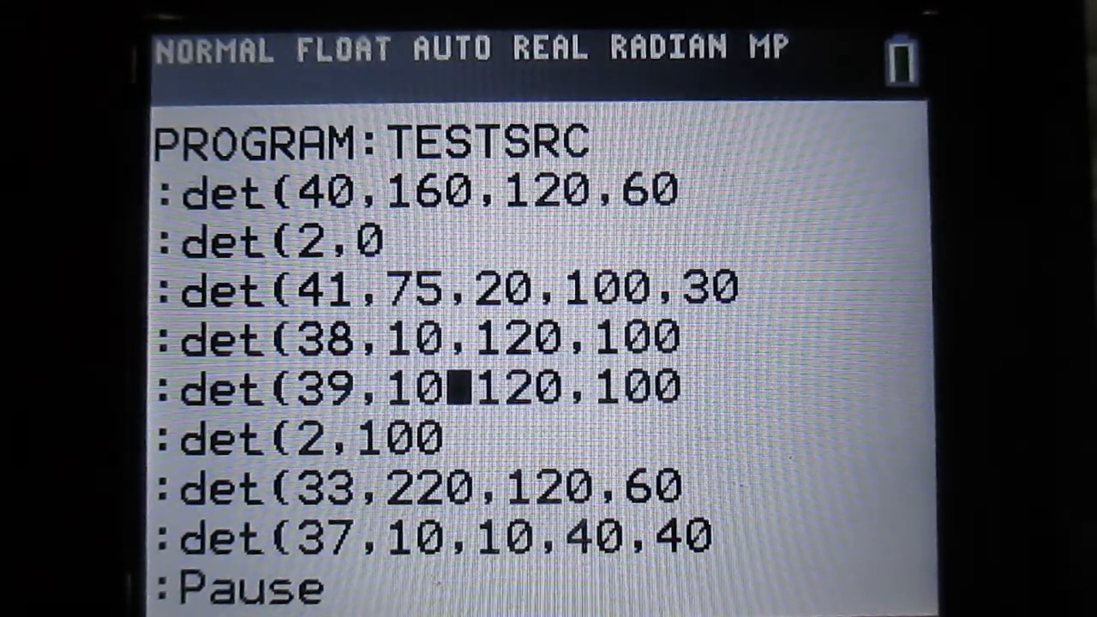
key("right")
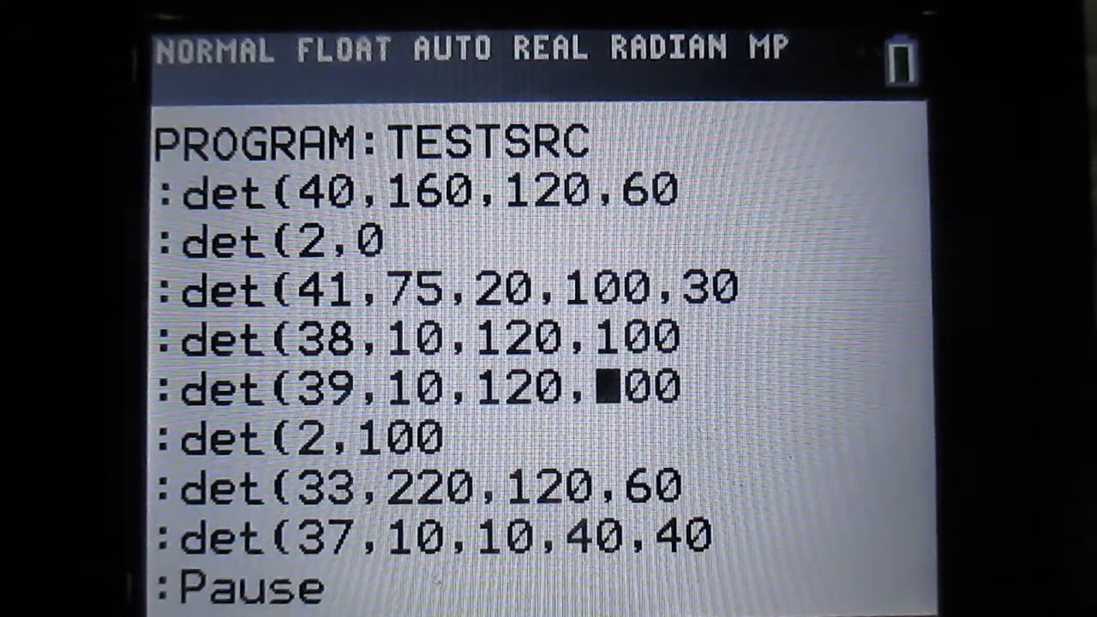